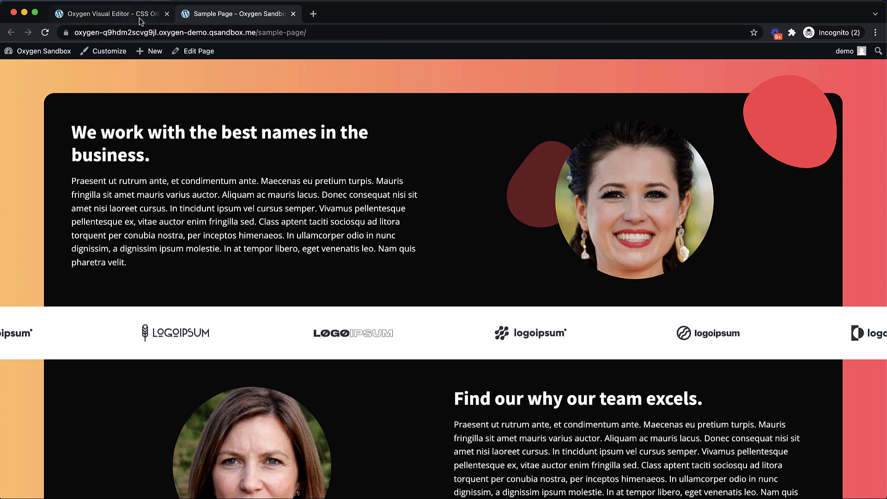
Step: Switch to the Oxygen visual editor tab for the logo slider page
left_click(110, 13)
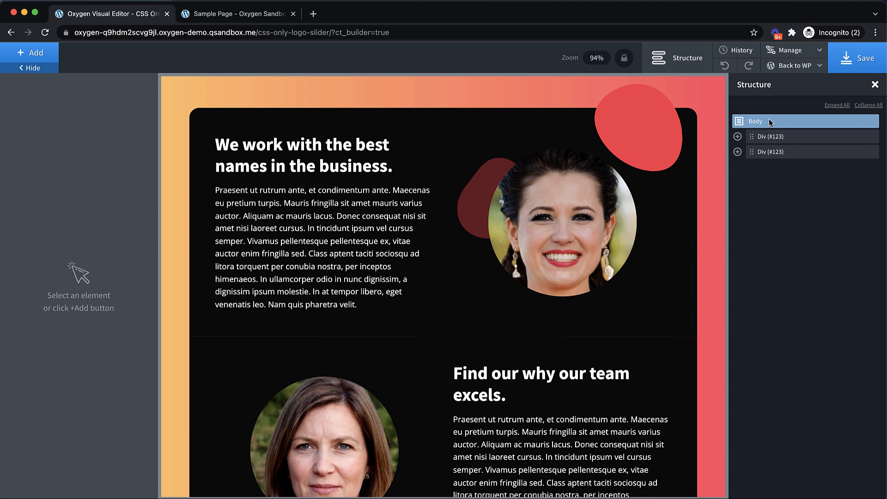
Step: Add a logo-slider div between the sections holding a 100%-wide logo-slide div
left_click(31, 53)
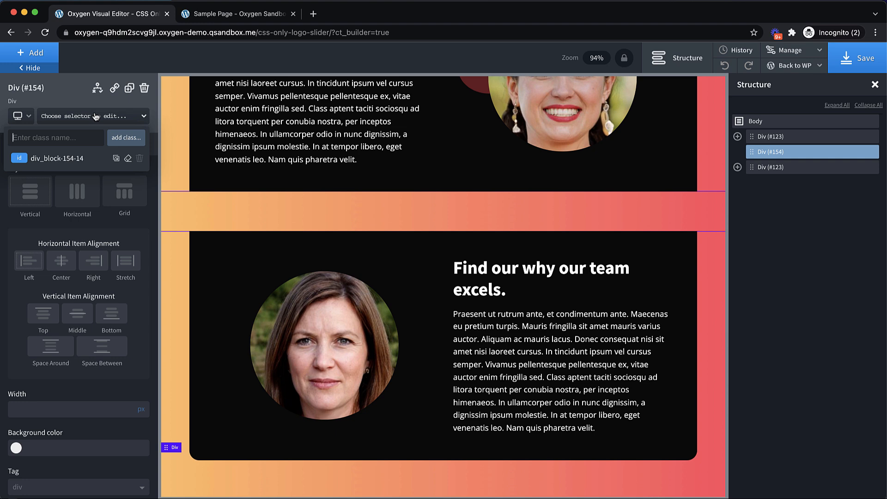
type("logo-slider")
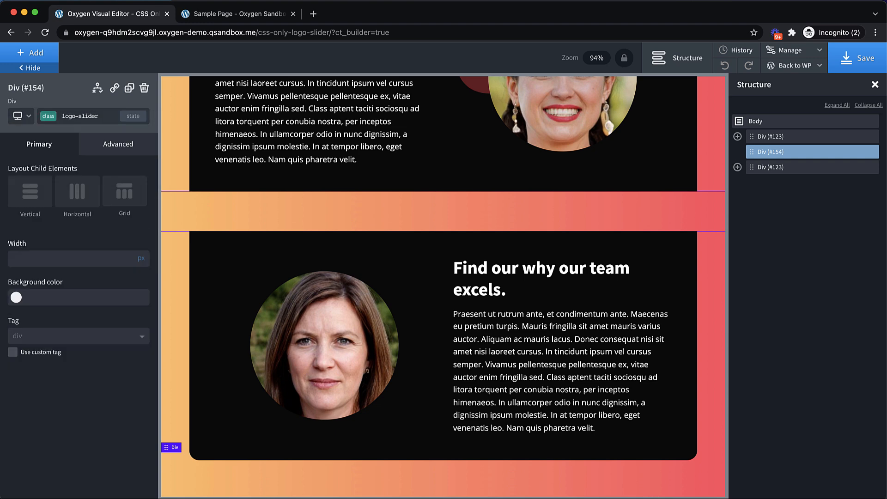
left_click(30, 52)
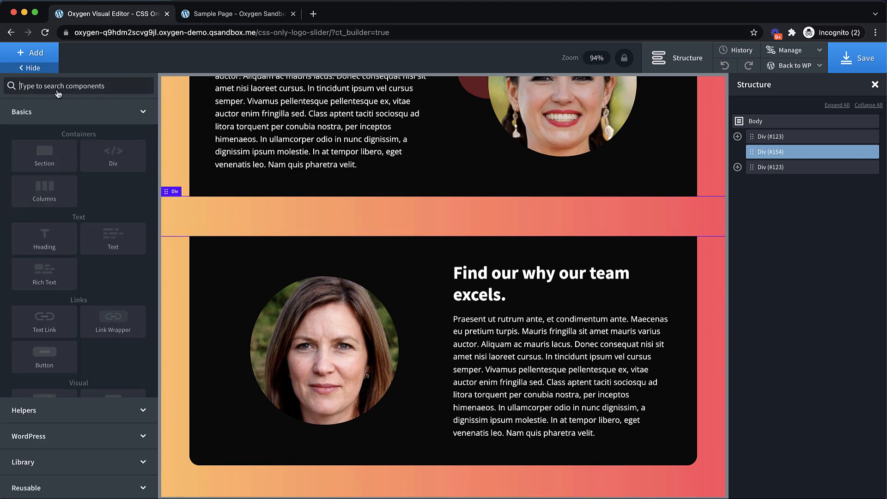
left_click(441, 216)
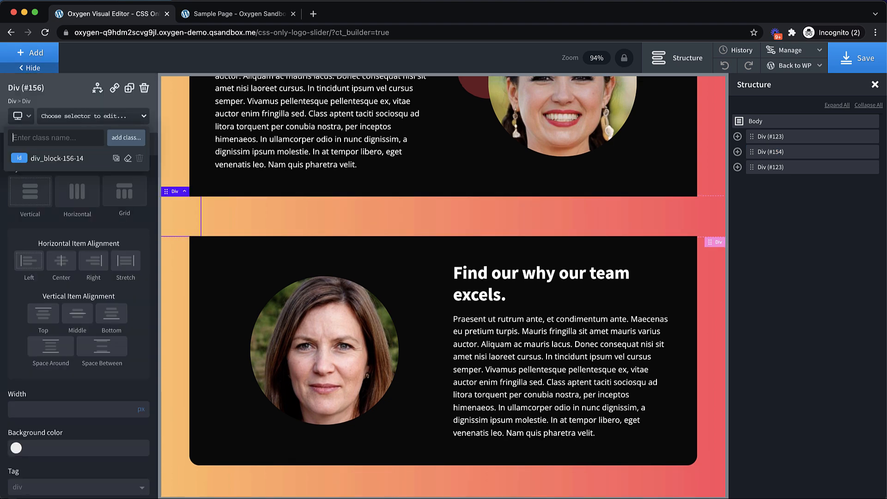
type("logo-slide")
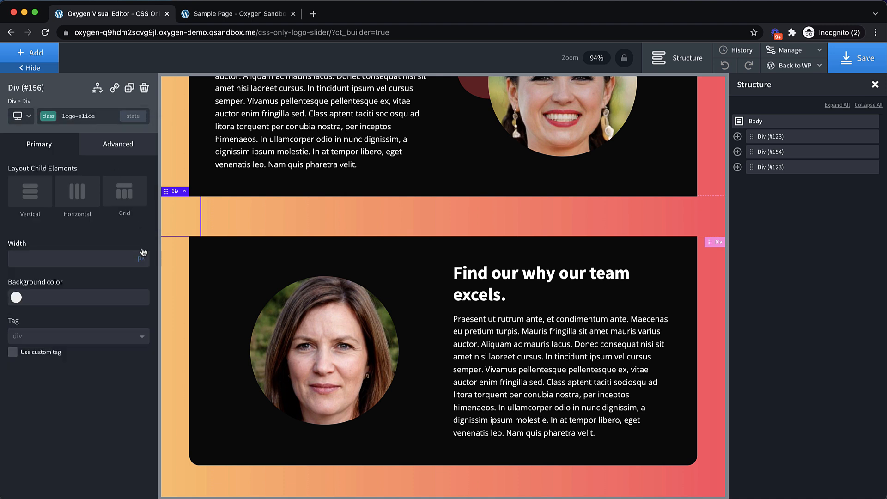
type("1")
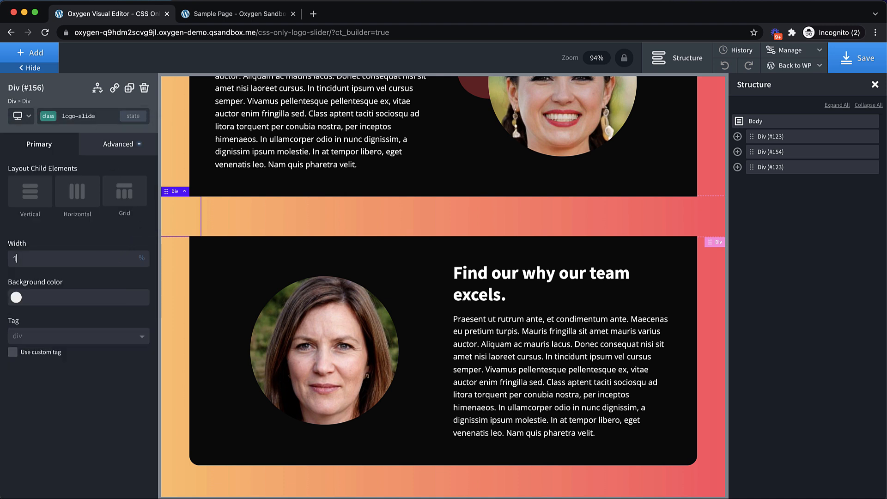
type("00")
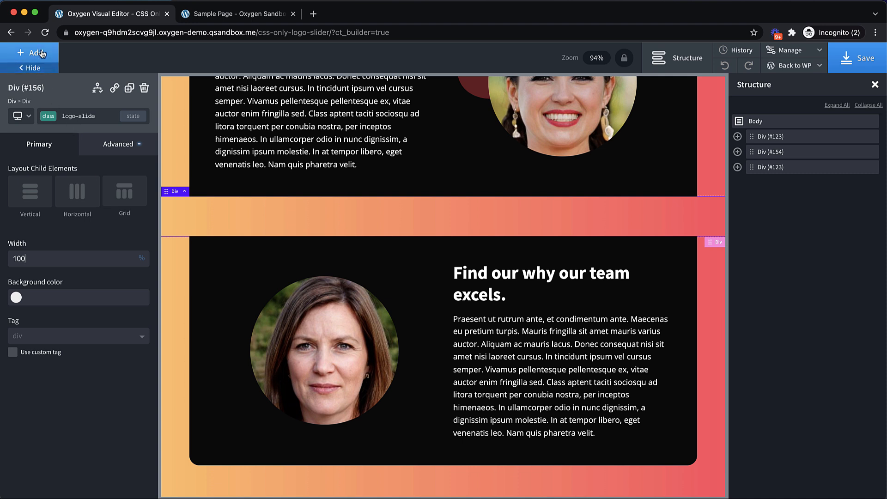
Step: Add a logo-div child at 20% width inside logo-slide
left_click(29, 52)
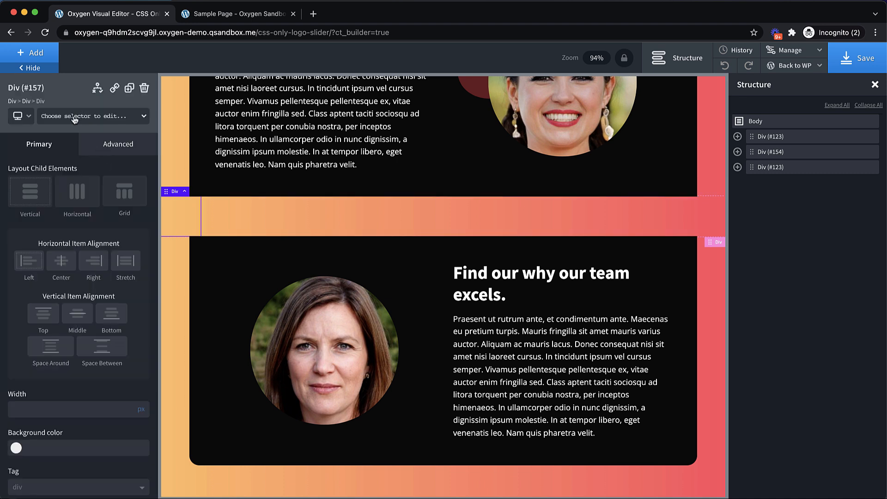
left_click(93, 116)
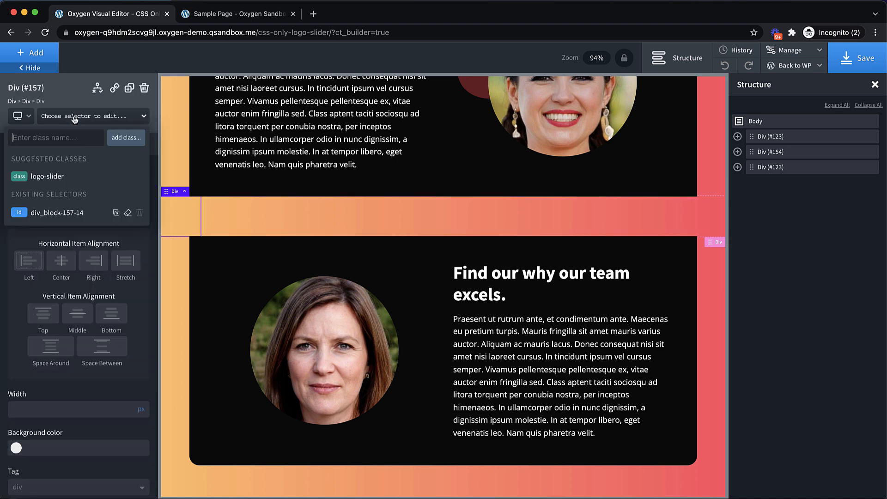
type("logo-div")
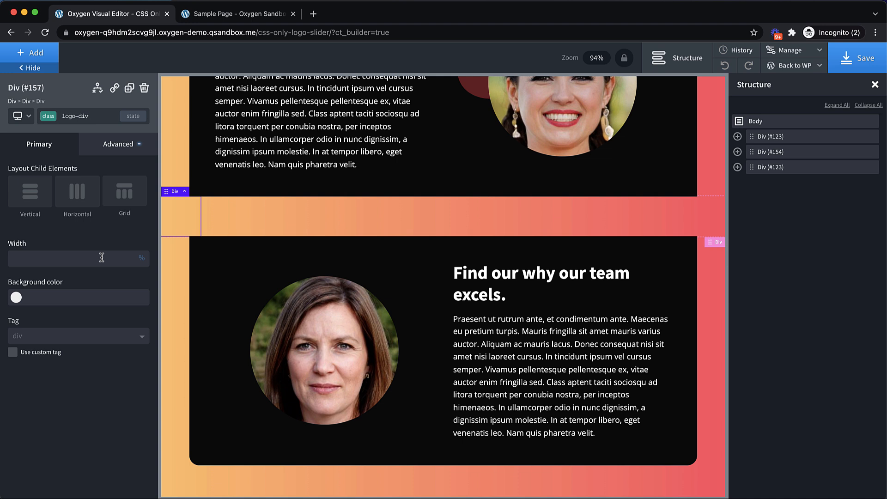
type("20")
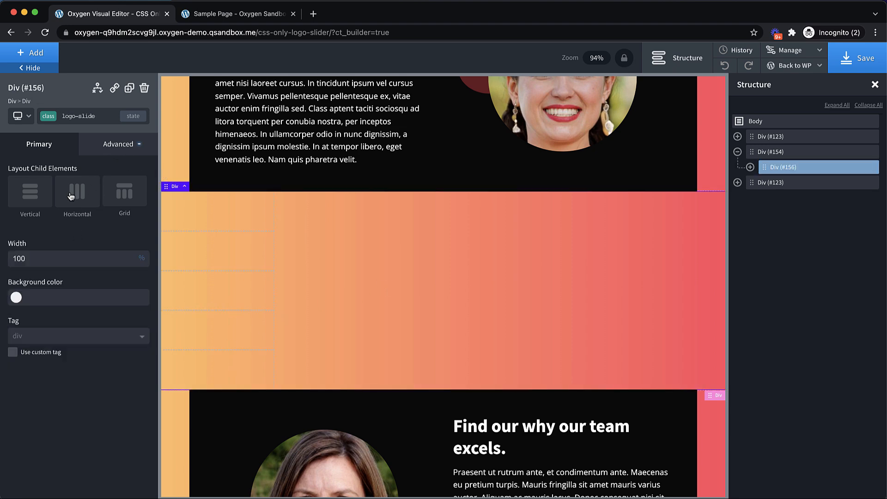
Step: Lay out logo-slide's children horizontally and add an Image to the first logo-div
left_click(77, 190)
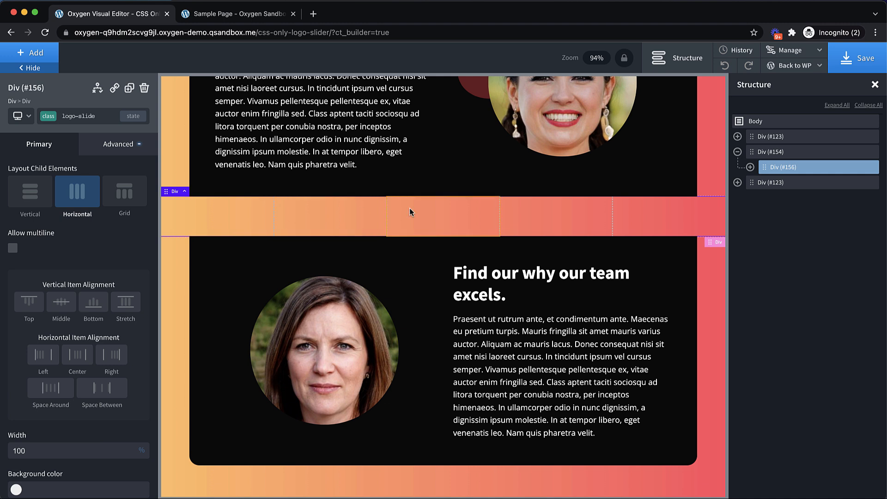
mouse_move(454, 219)
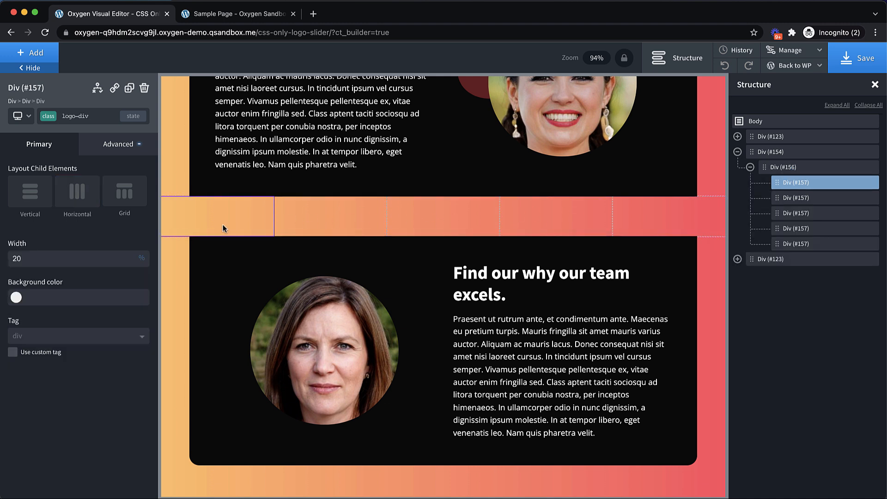
left_click(29, 52)
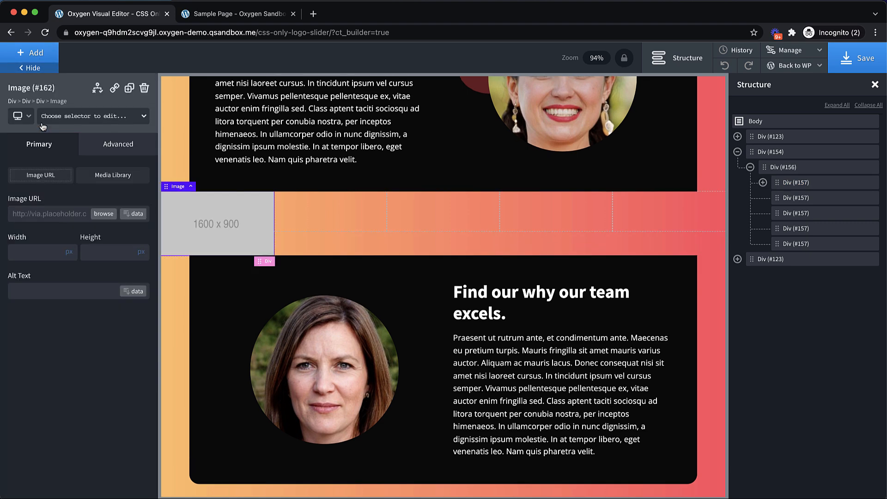
Step: Use logoipsum-logo-9 for the first image, adjust logo-div height, and duplicate the image
left_click(111, 174)
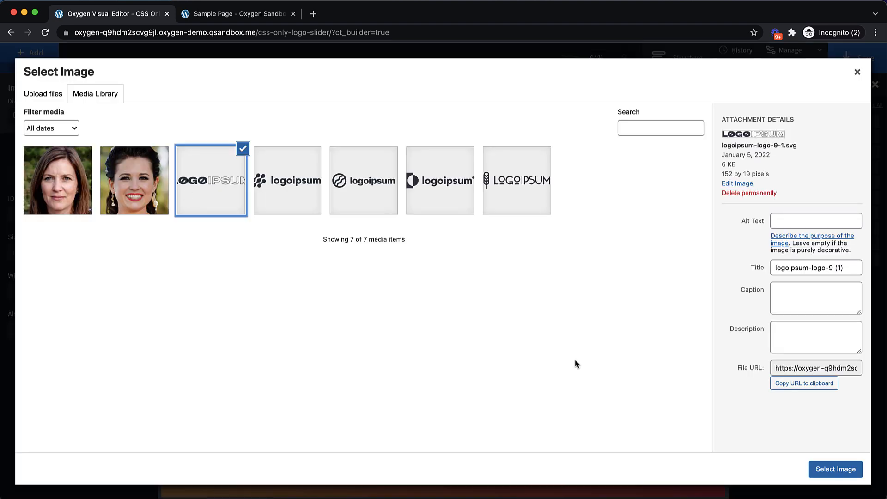
left_click(836, 469)
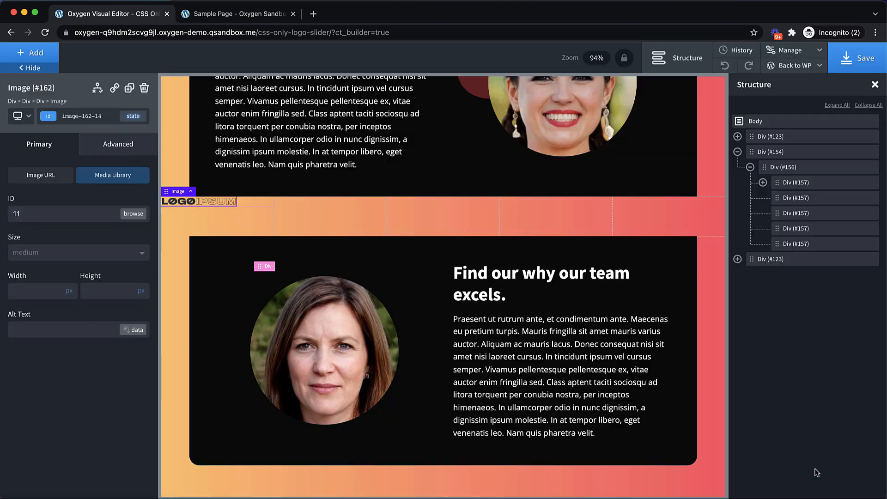
mouse_move(251, 205)
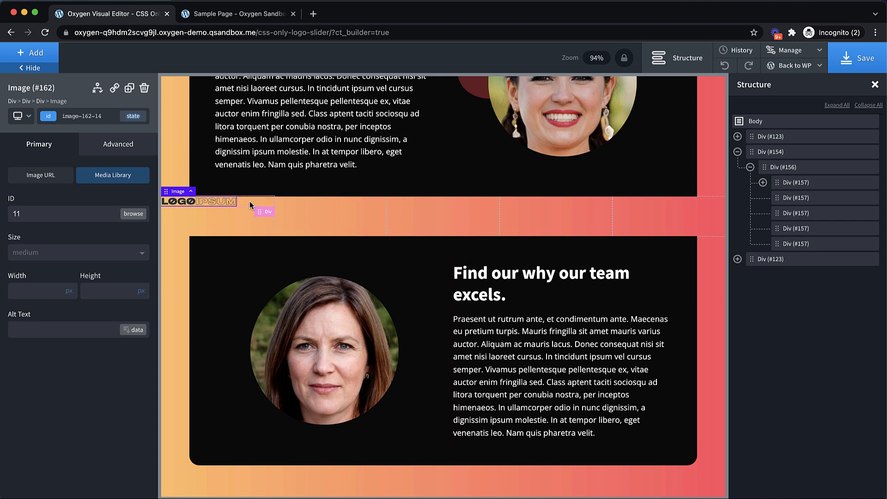
left_click(264, 211)
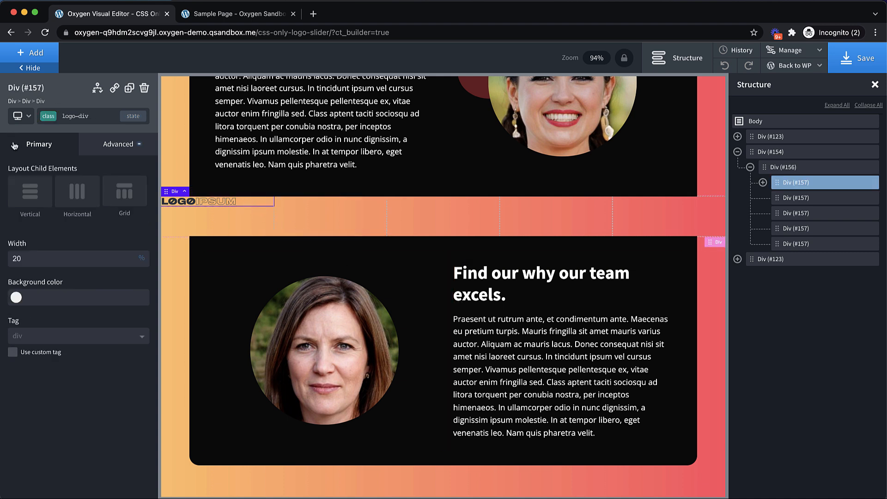
left_click(30, 191)
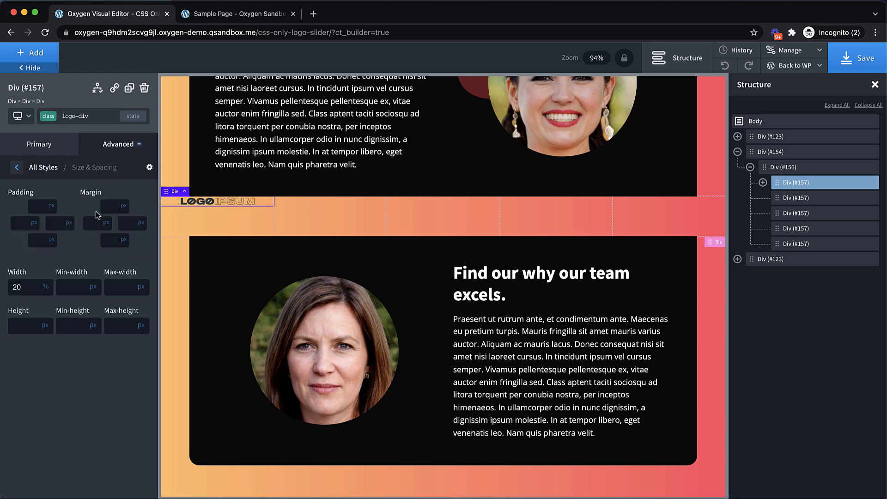
left_click(26, 325)
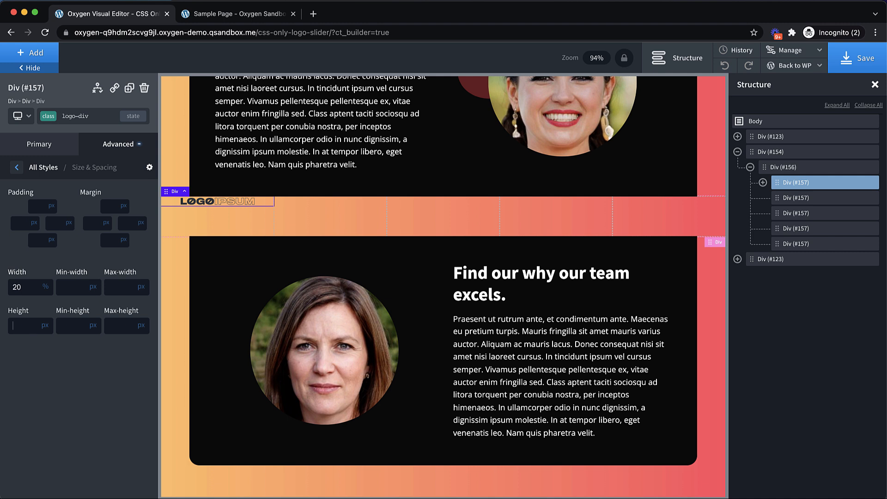
left_click(217, 216)
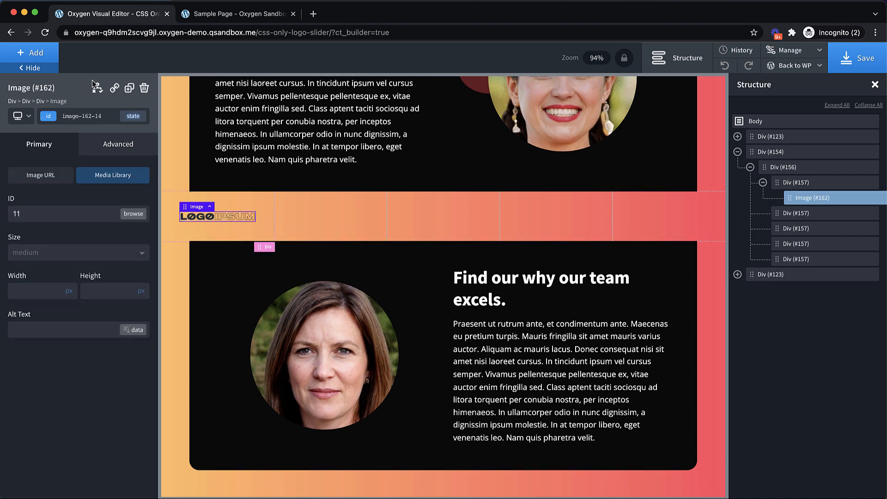
left_click(129, 88)
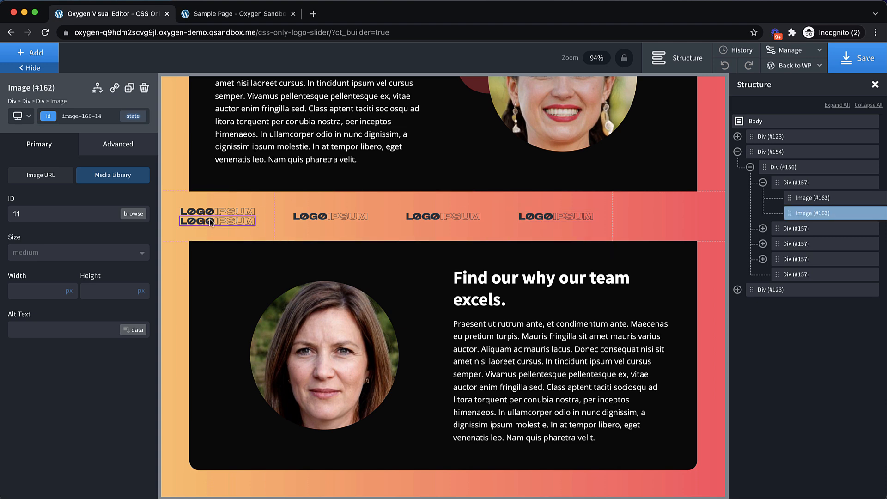
Step: Swap the duplicated images for different Media Library logos, including the wheat-stalk logo
left_click(667, 216)
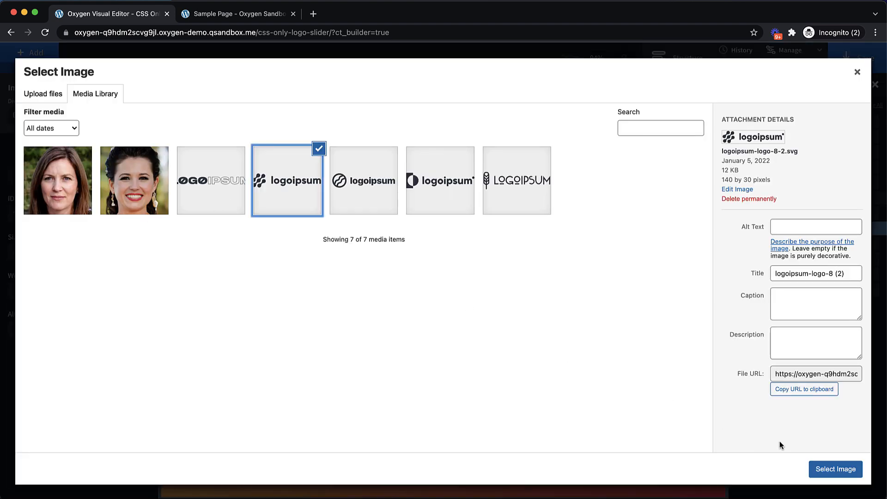
left_click(836, 469)
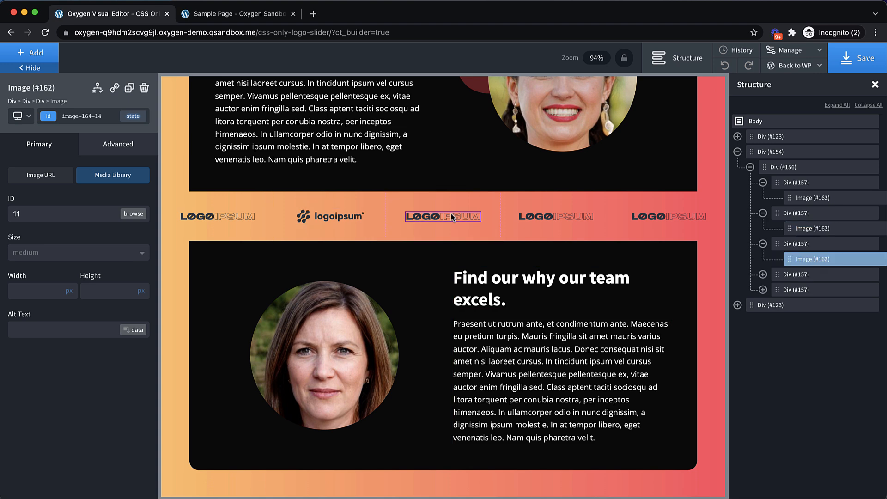
left_click(113, 175)
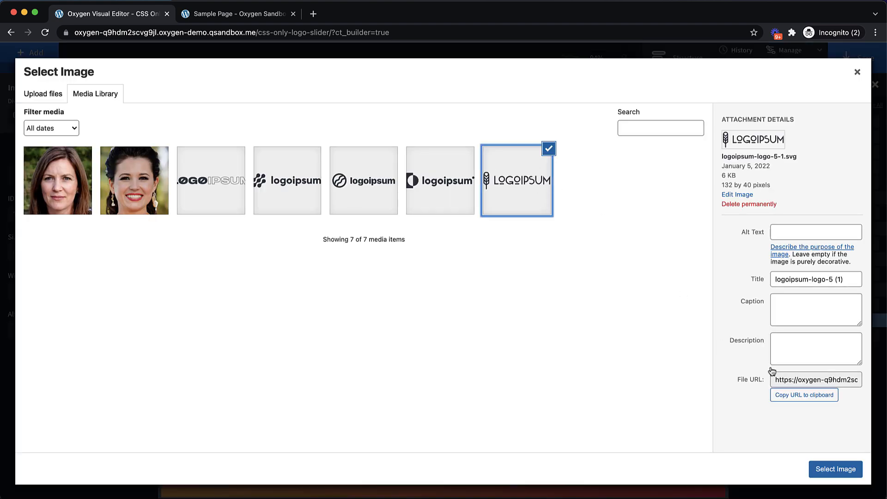
left_click(835, 469)
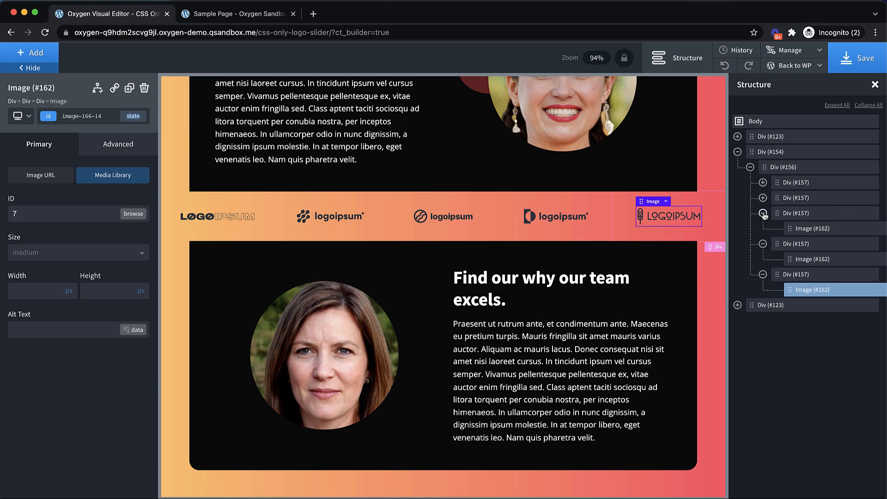
left_click(763, 213)
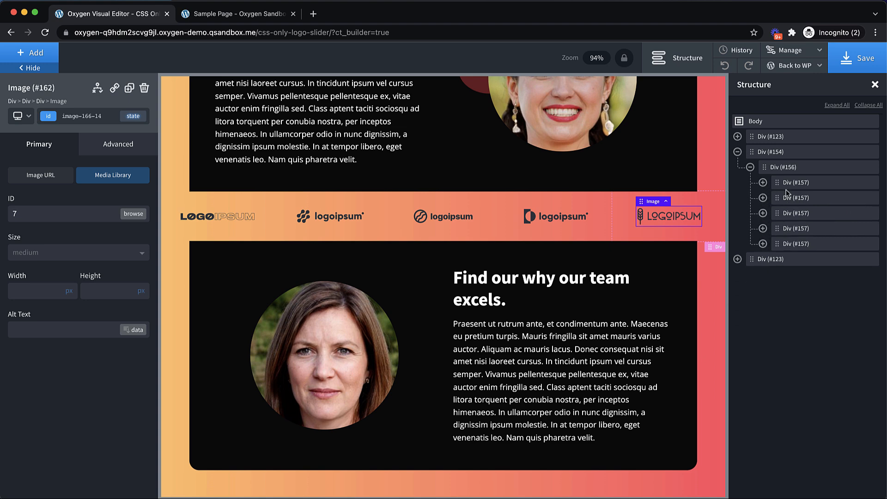
mouse_move(787, 164)
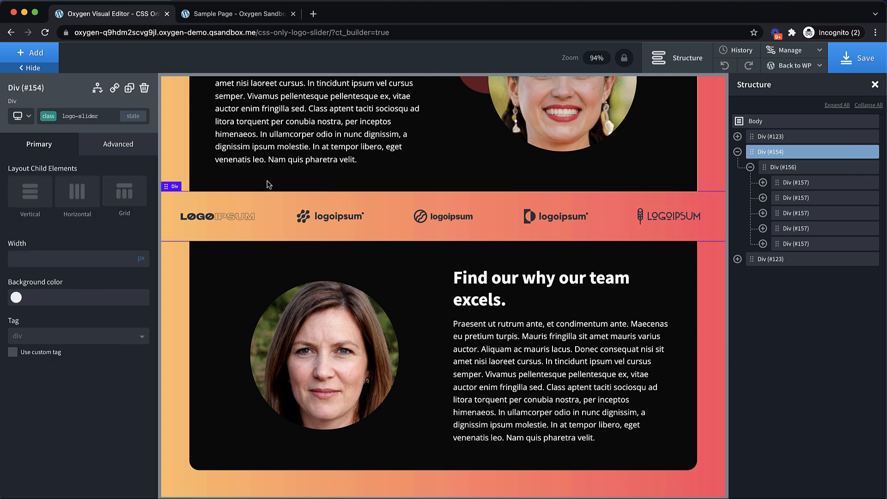
Step: Give logo-slider a white background, add a code block, and open its CSS editor
left_click(118, 144)
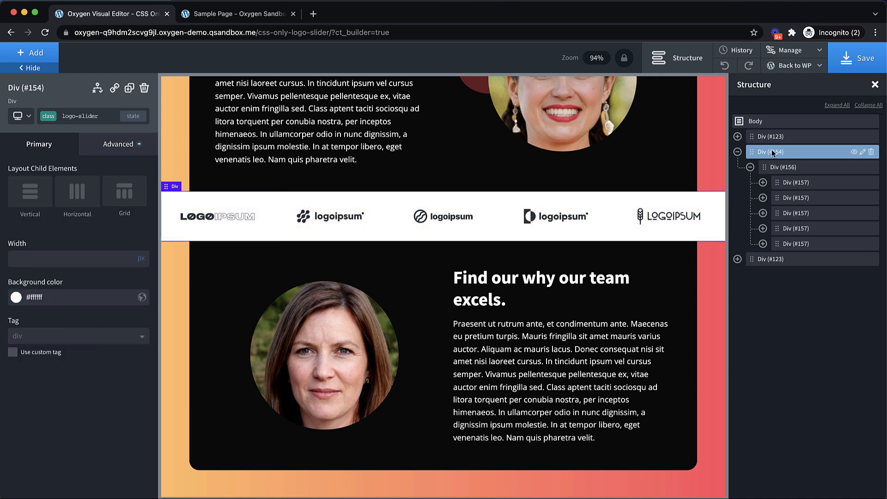
type("co")
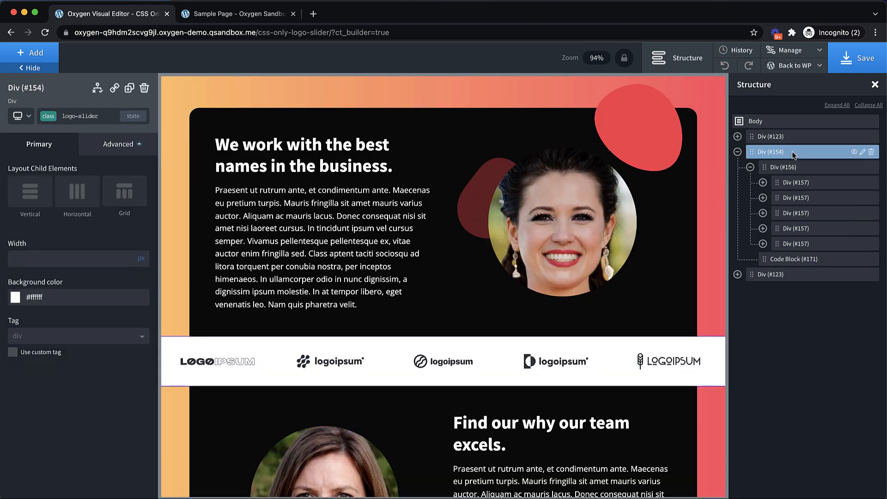
left_click(792, 167)
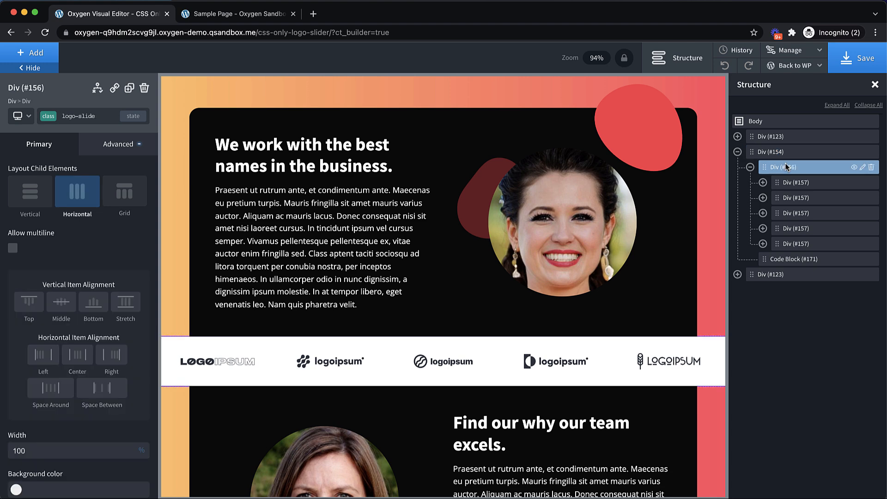
left_click(798, 182)
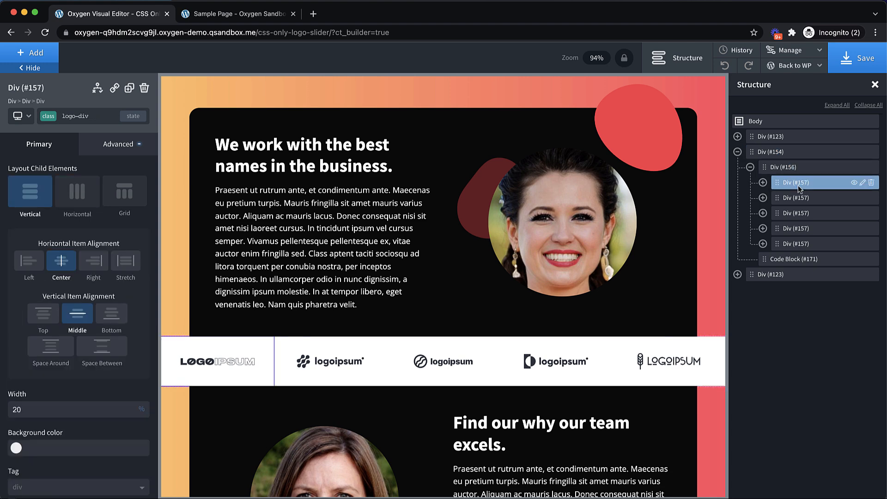
left_click(770, 152)
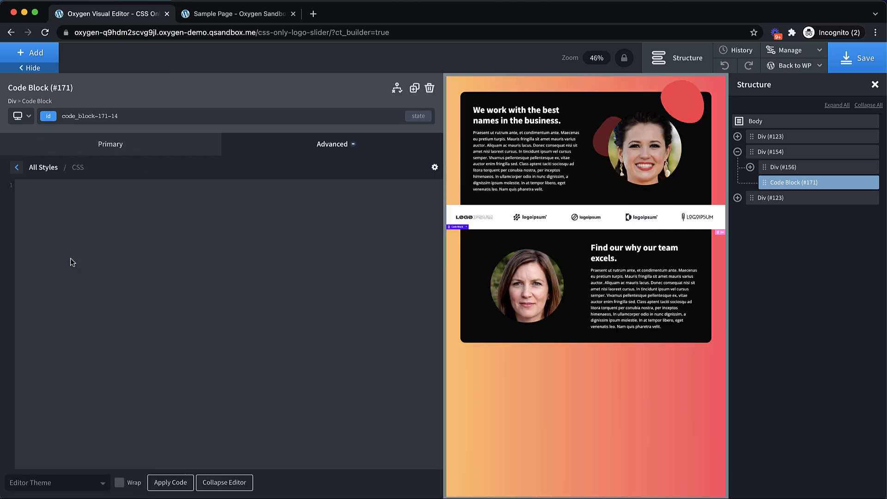
Step: Type empty .logo-slider {}, .logo-slide {} and .logo-div {} rules on separate lines
type(".logo-slider {")
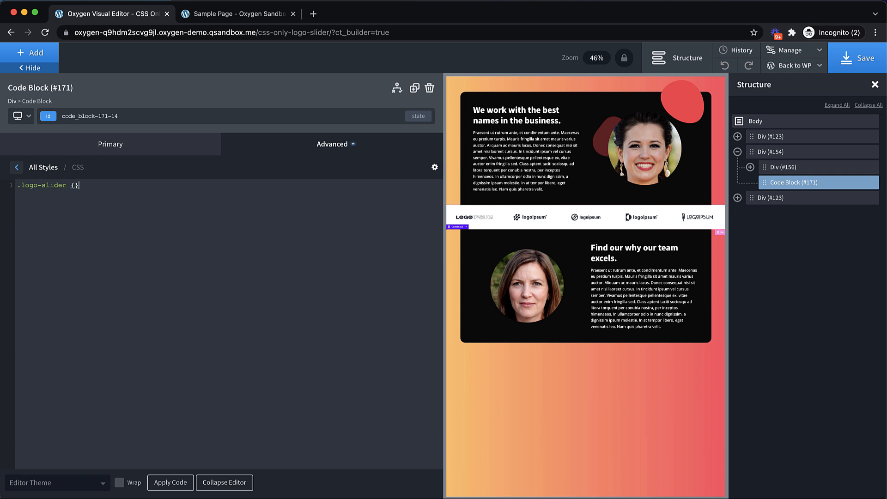
type(".")
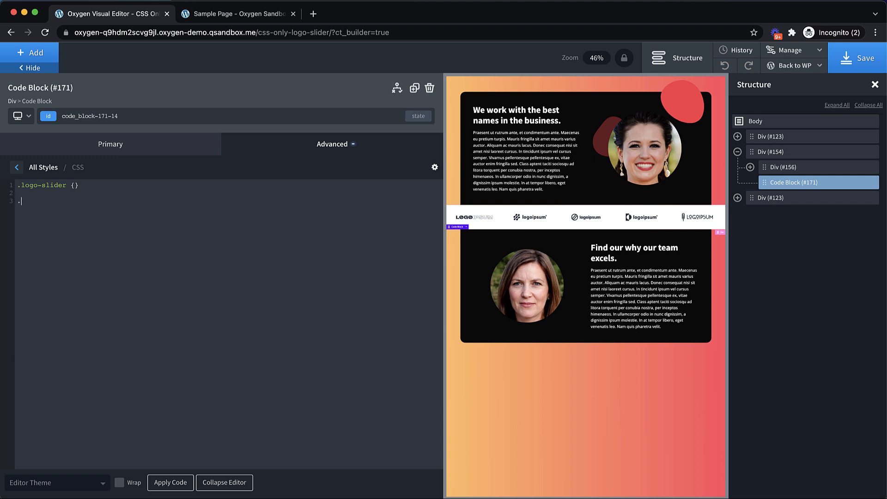
type("logo-")
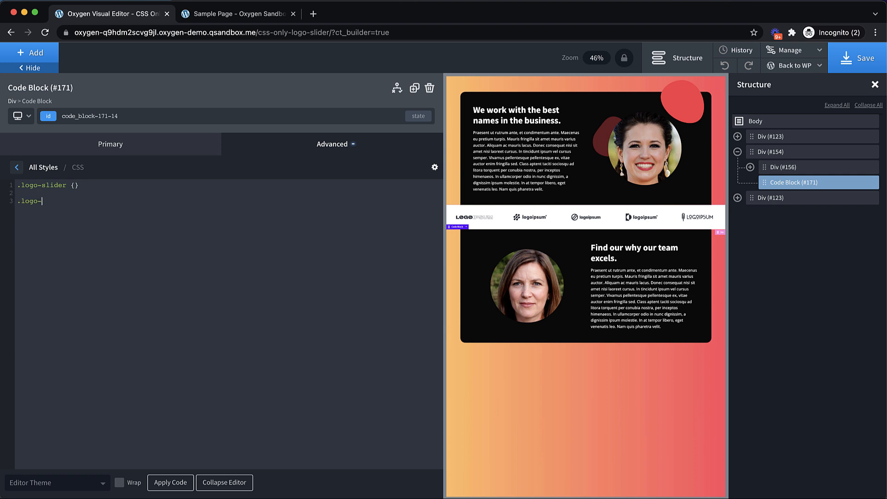
type("slide {}")
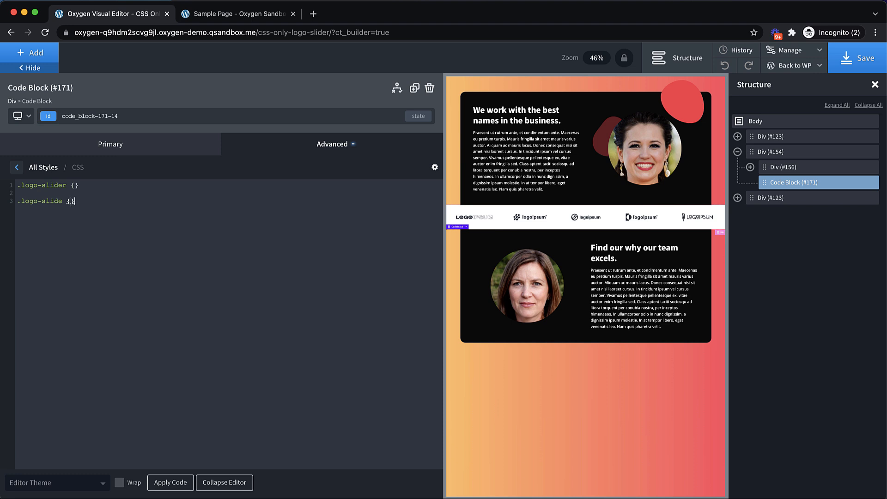
type(".logo-div {")
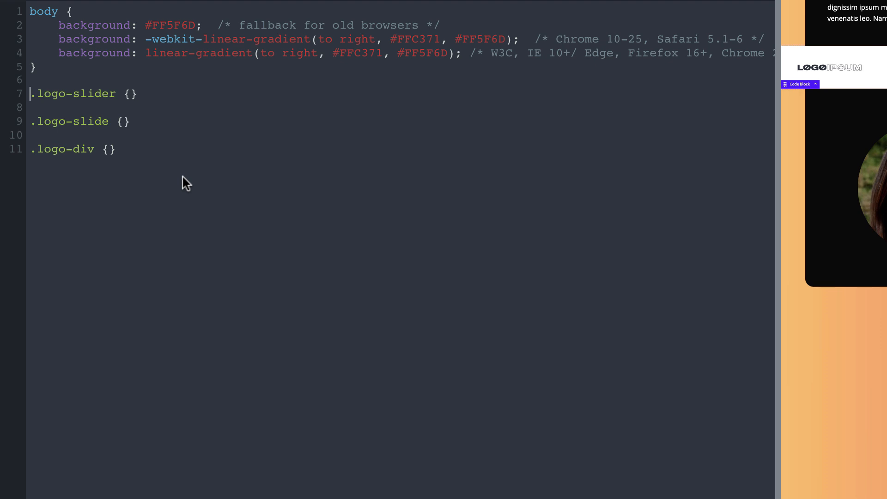
Step: Rewrite the slider selector as body:not(.ng-scope) :is(.logo-slider, #incspec)
type("b")
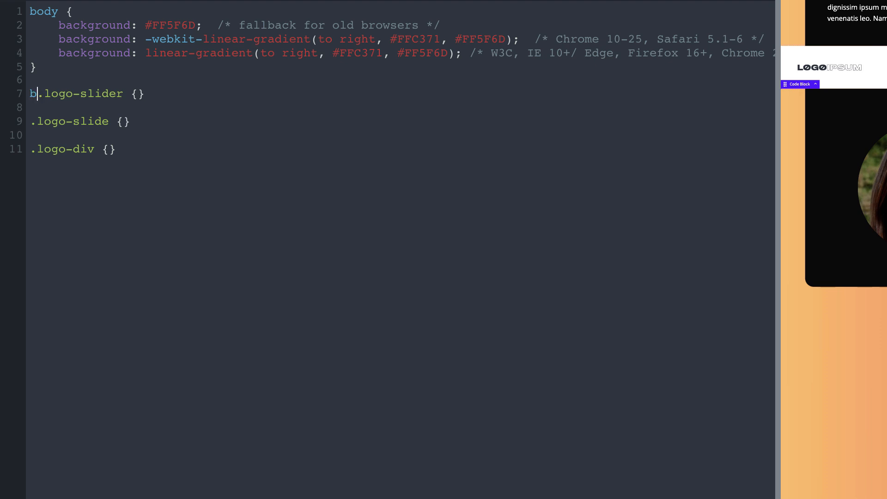
type("ody:not")
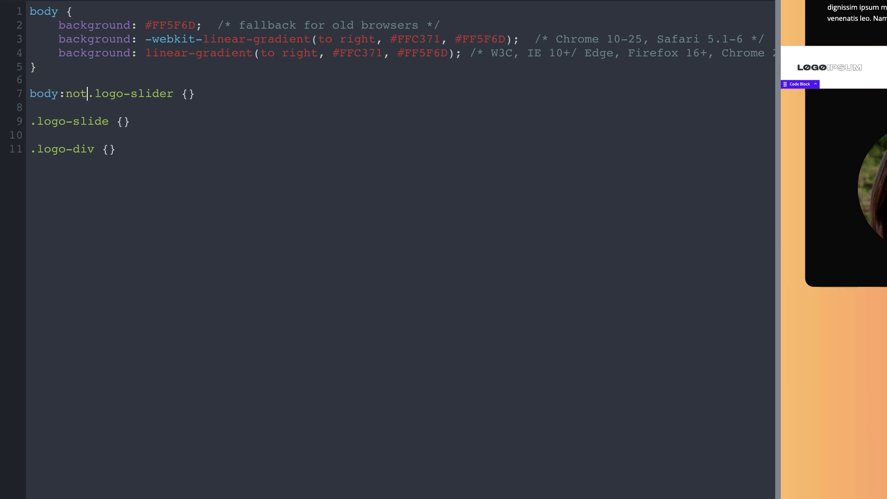
type("(.ng")
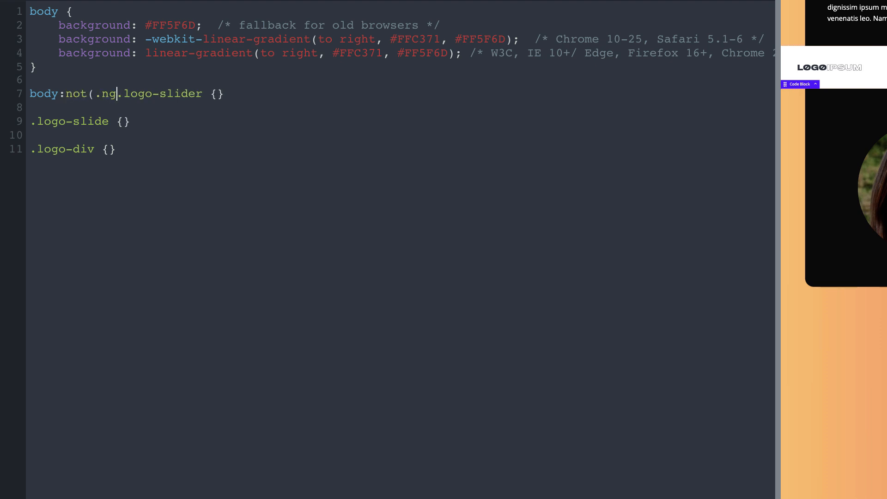
type("-scope)")
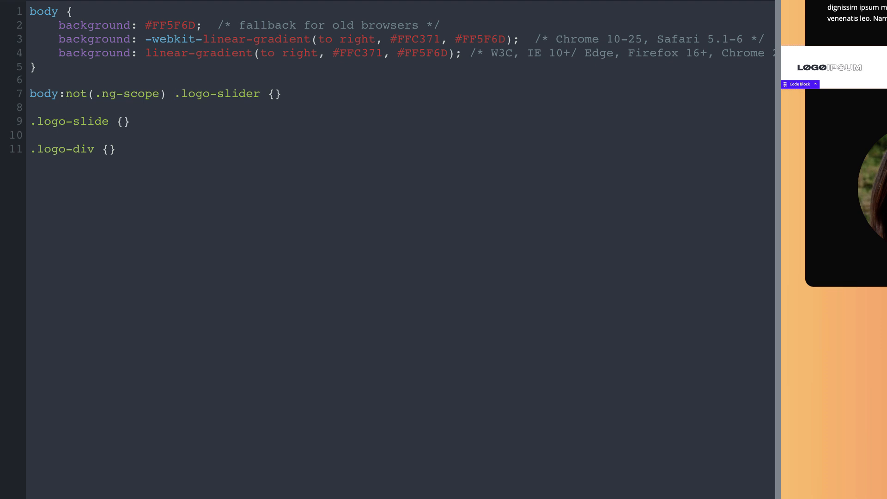
left_click(173, 93)
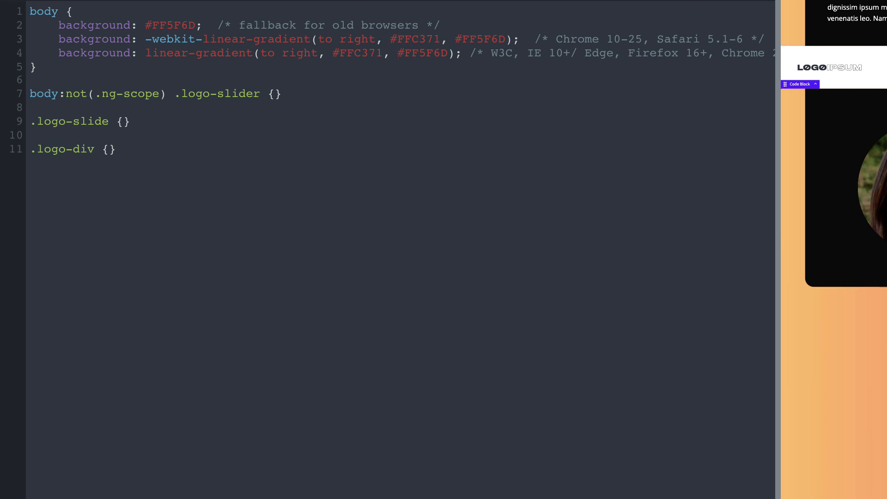
type(":is(")
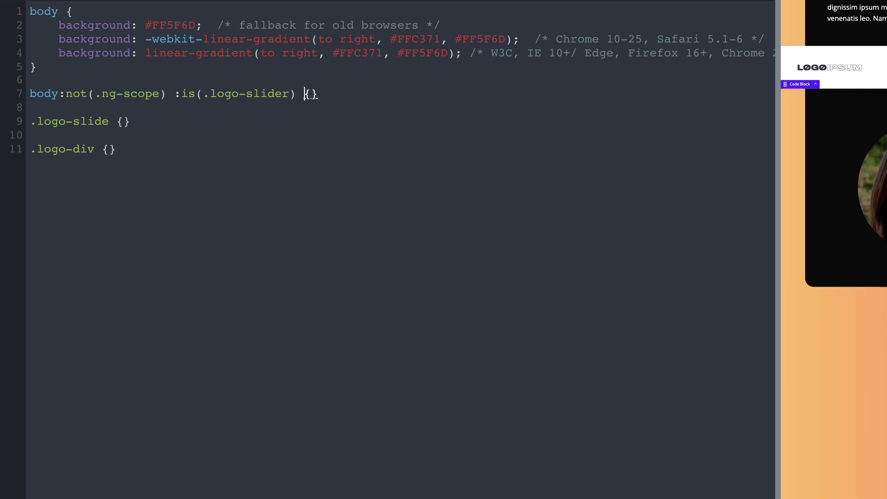
type(",")
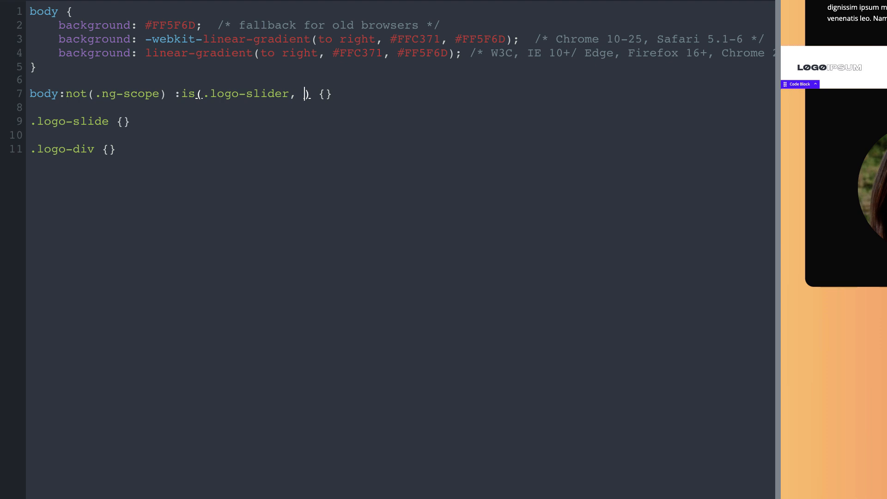
type("#")
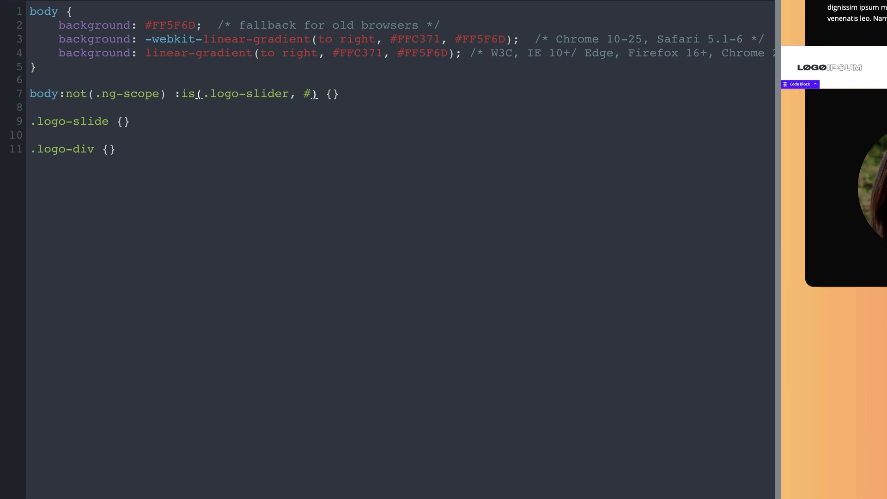
type("incspec")
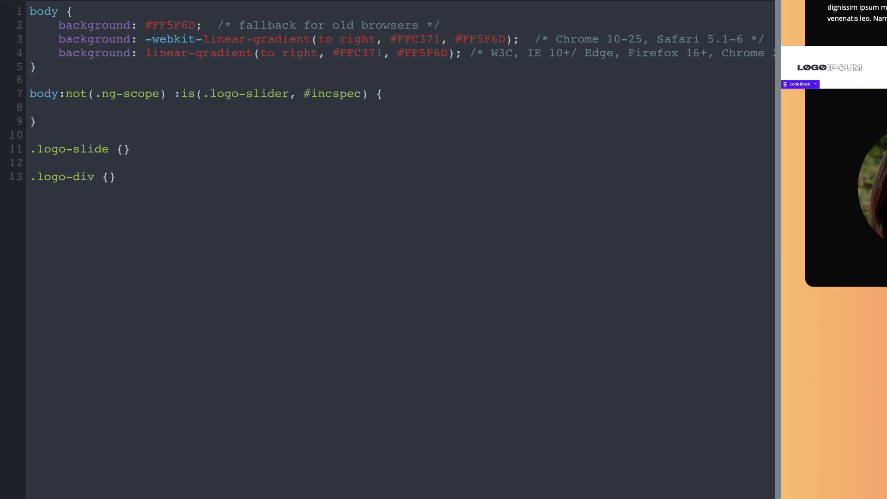
Step: Add flex-direction row, align-items center, overflow hidden, position relative, height 100px to the slider rule
left_click(58, 108)
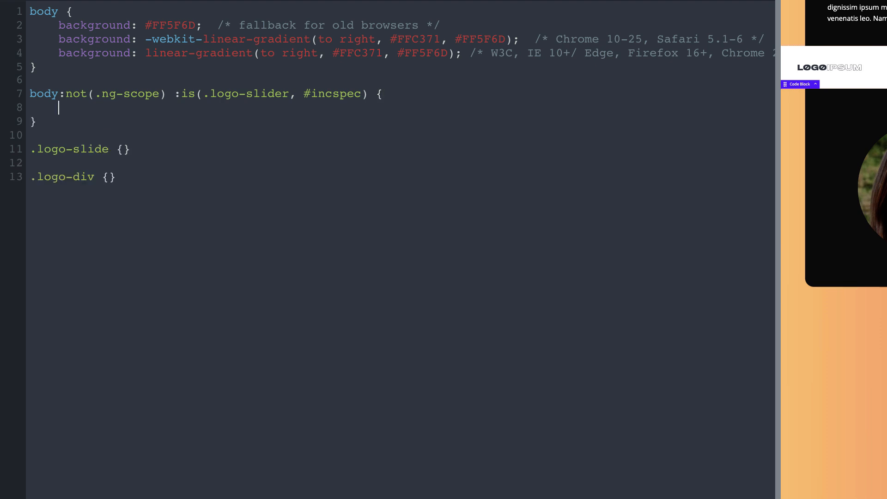
type("f")
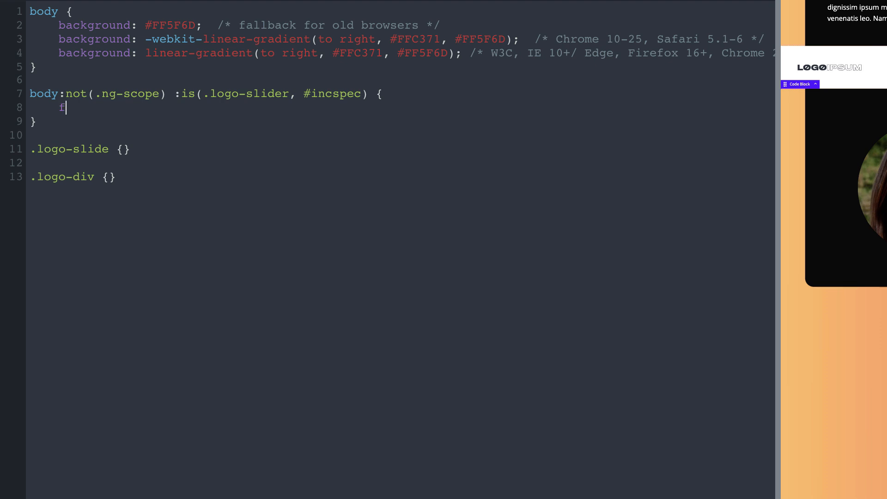
type("lex-direction:")
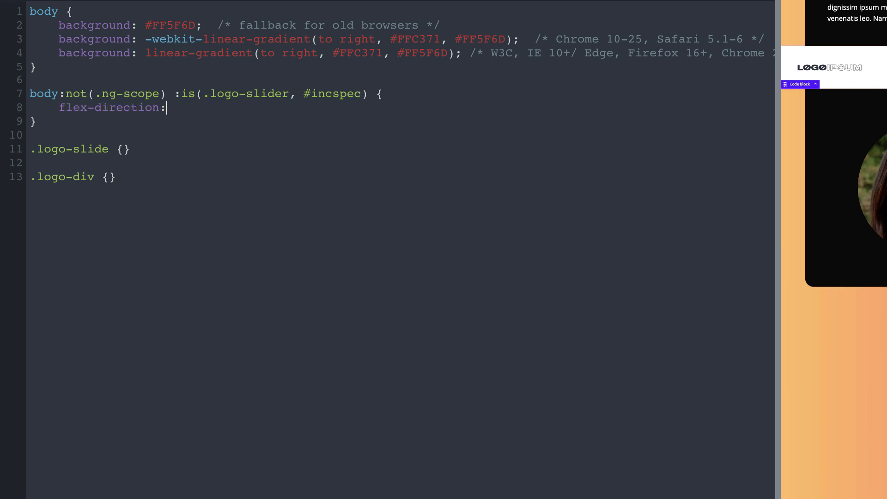
type("row;")
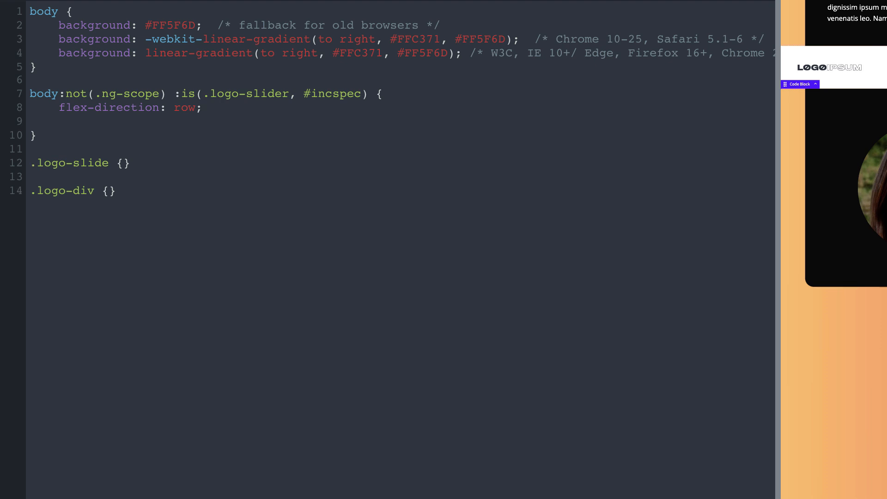
type("align-items:")
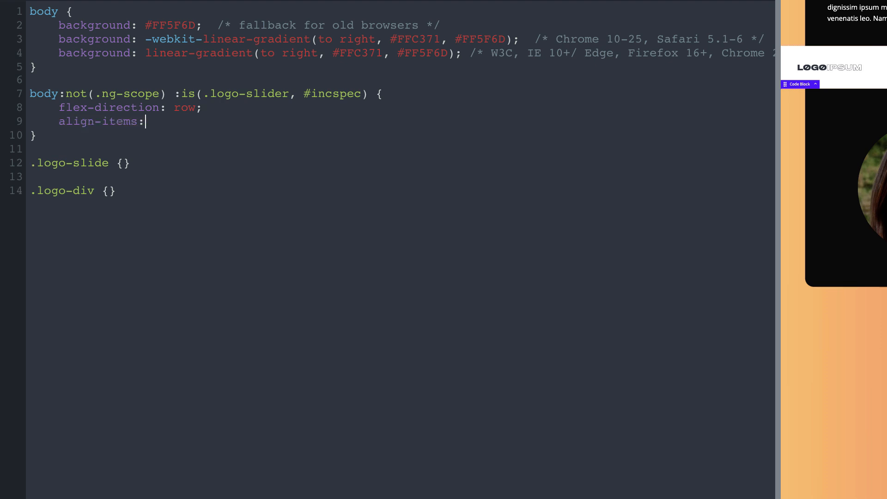
type("center;")
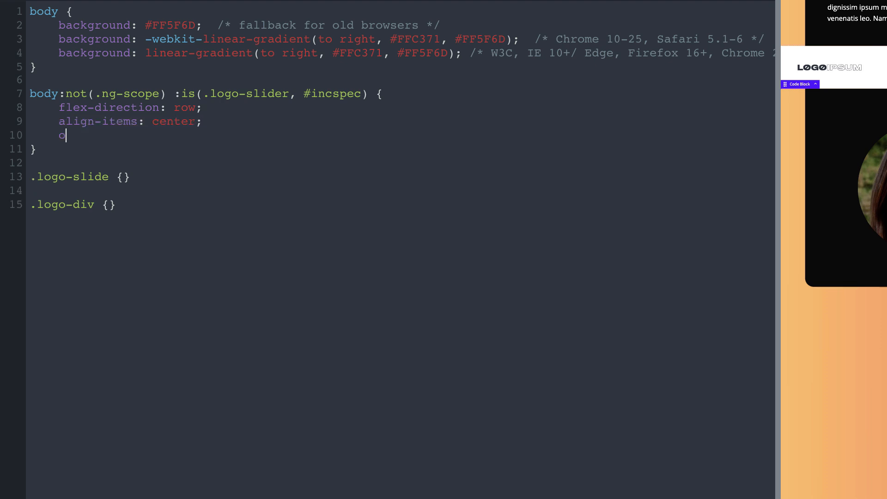
type("verflow: hidden;")
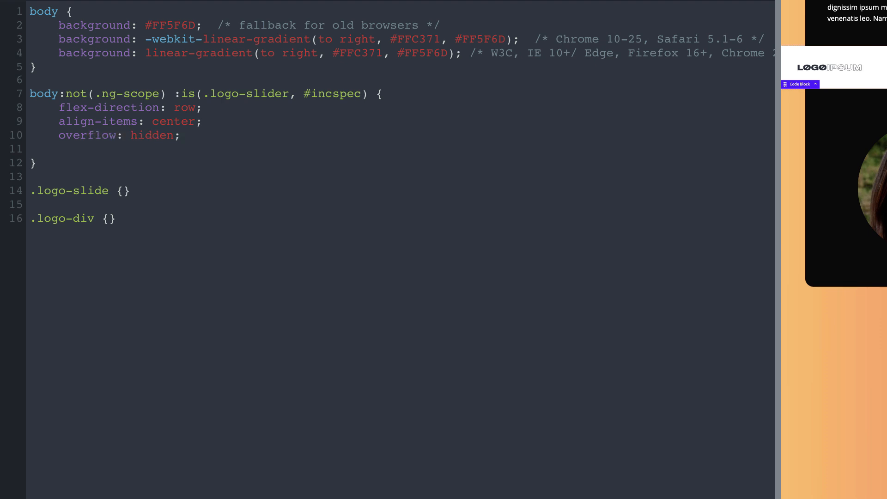
type("position: relative;")
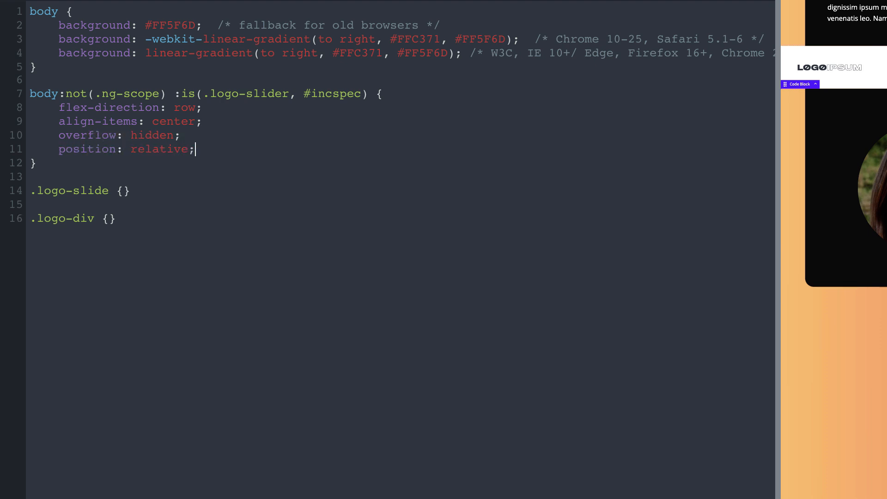
type("height: 100px;")
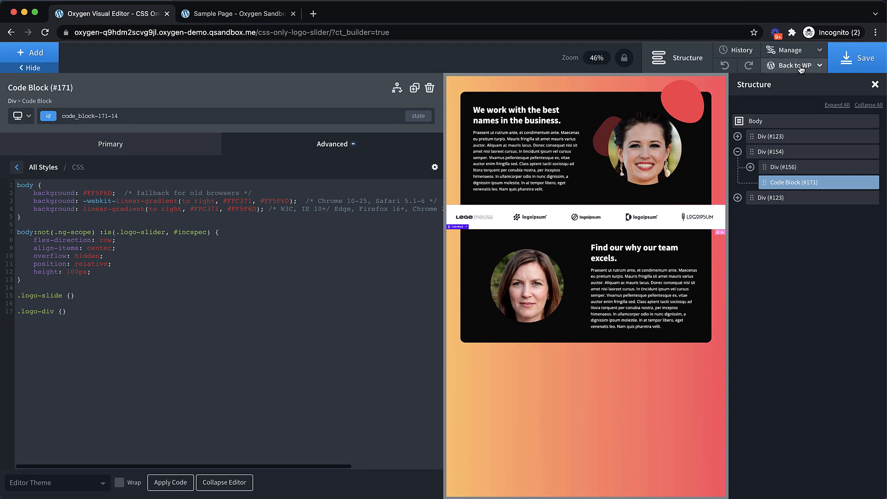
left_click(793, 66)
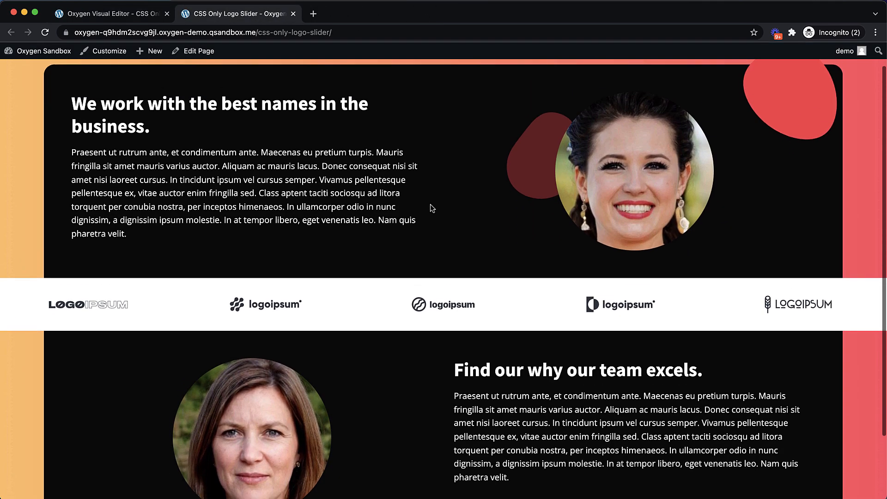
scroll("down", 3)
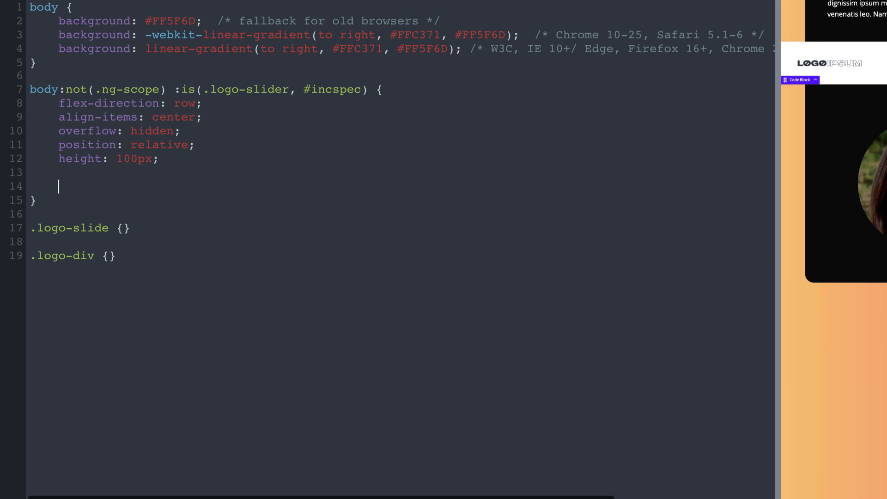
Step: Add --animationspeed: 30s to the slider rule and change the code editor colour theme
type("--animationsp")
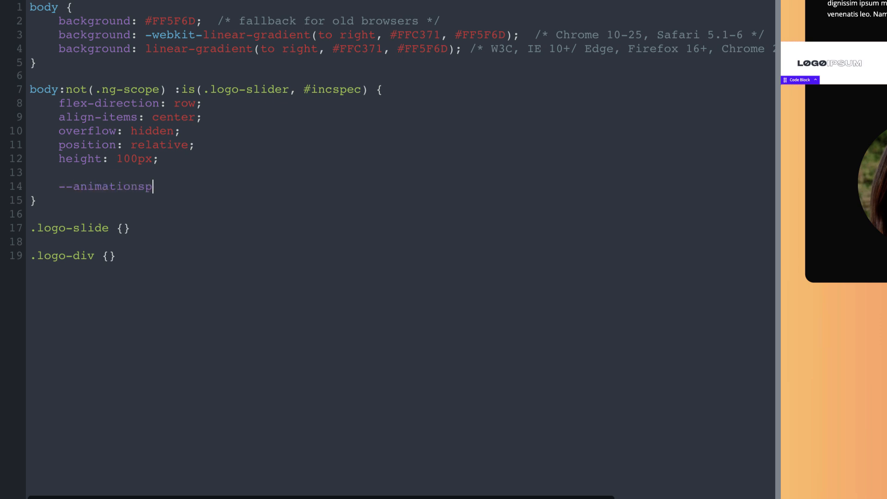
type("eed: 30s;")
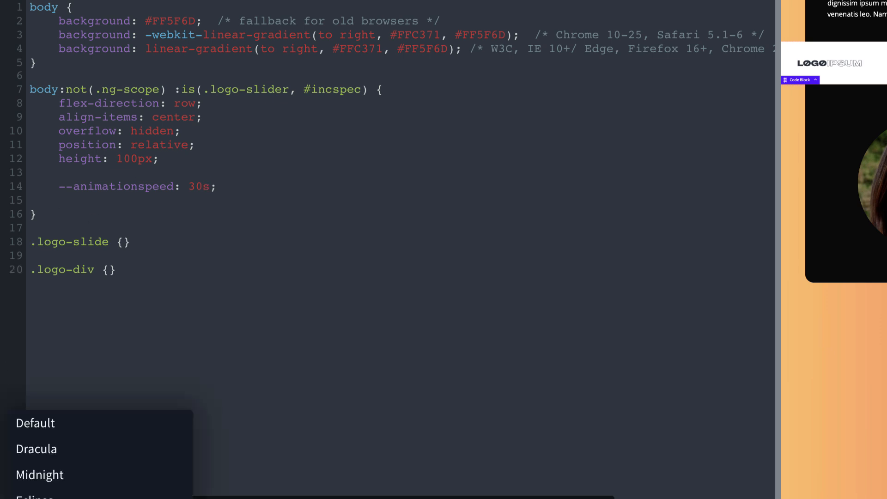
left_click(35, 423)
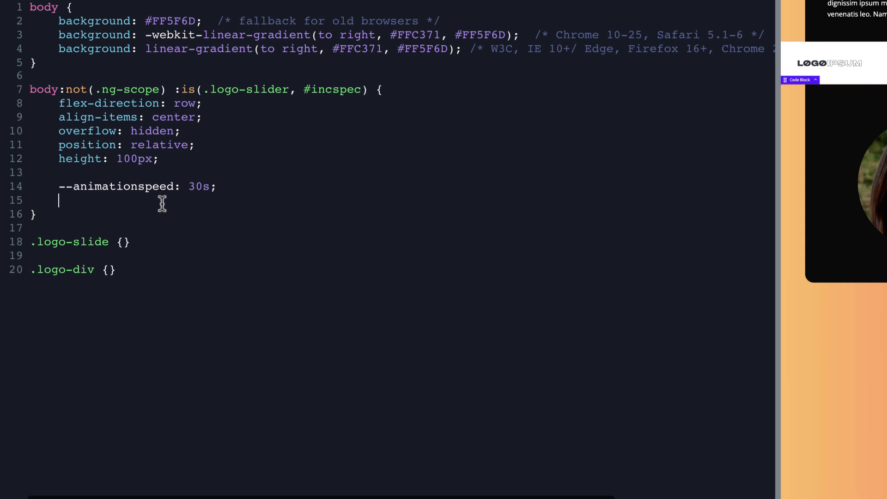
Step: Add --animationdelay: calc( var(--animationspeed) / 2 ) below the speed variable
type("--animationdela")
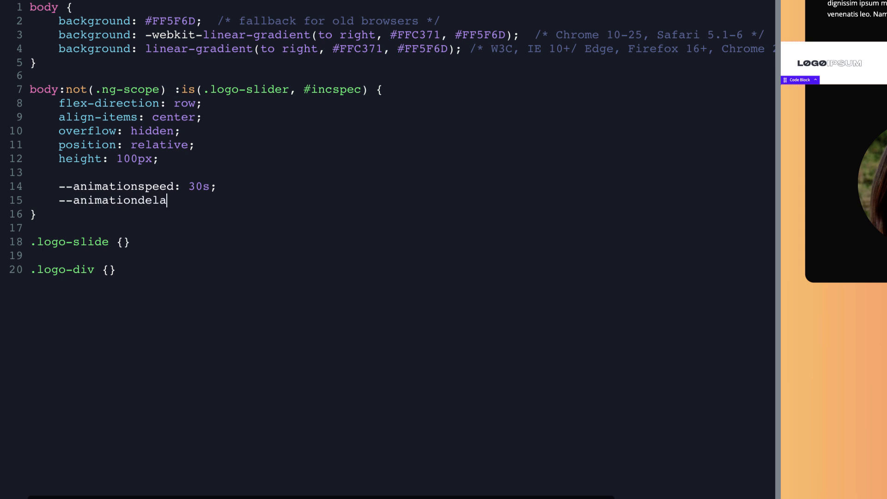
type("y: calc(")
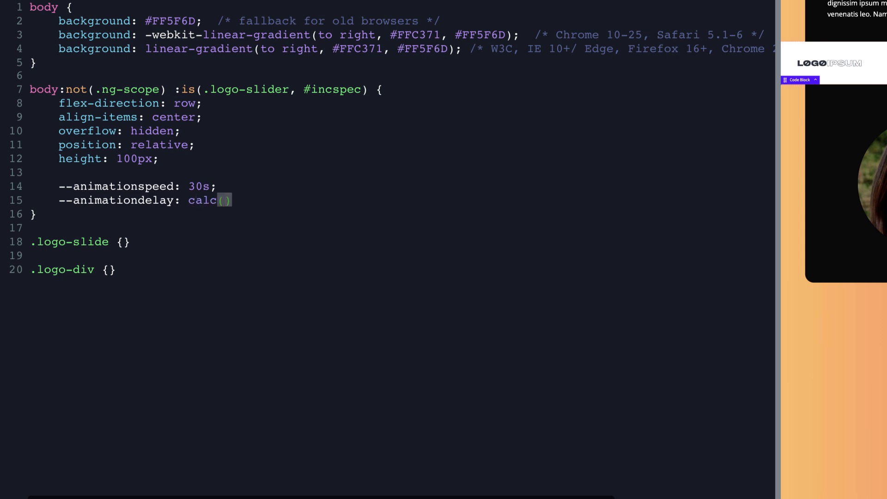
type("var")
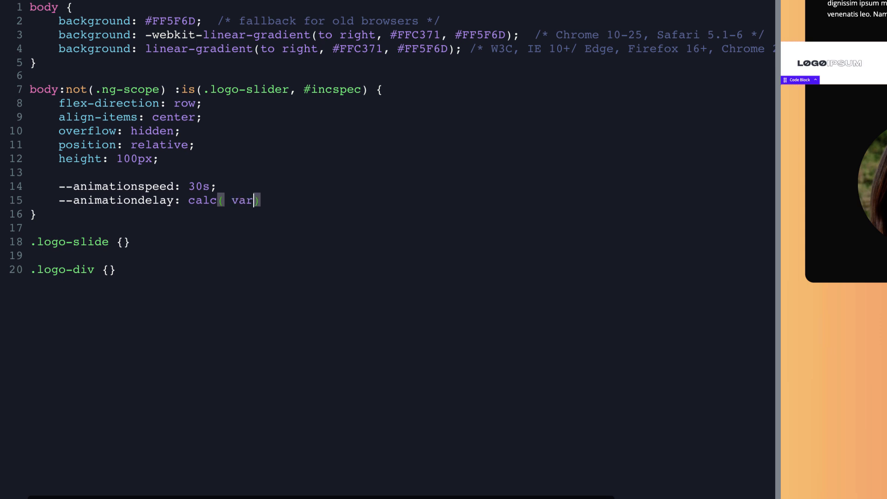
type("--anim")
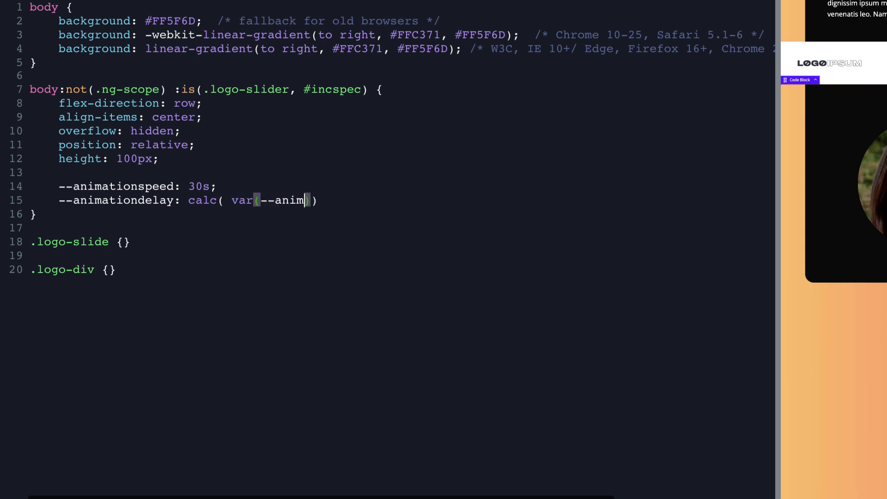
type("ationspeed) /")
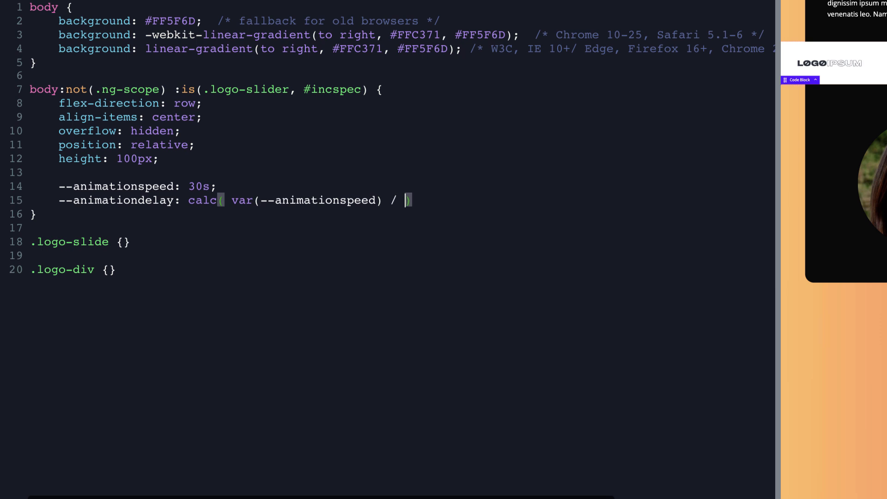
type("2 );")
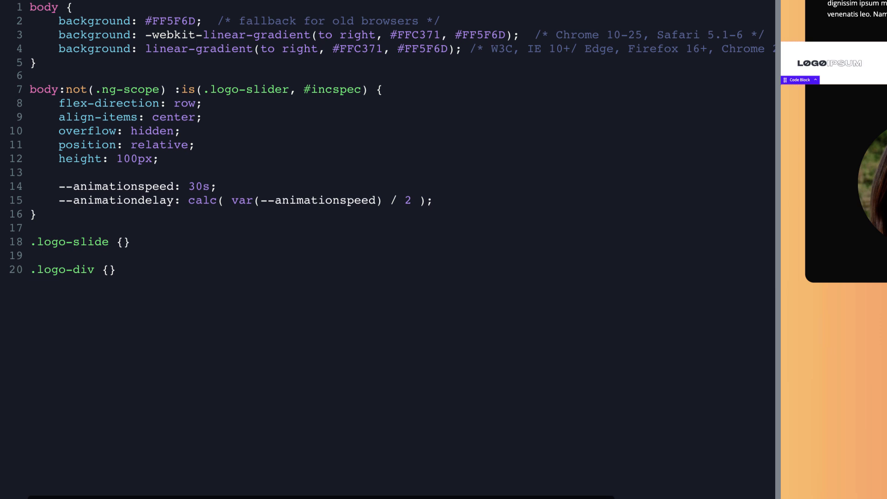
left_click(433, 200)
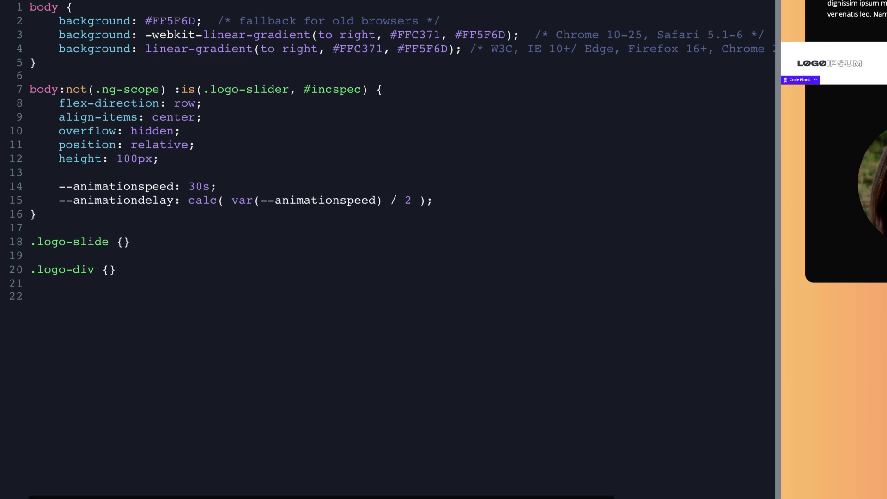
type("@k")
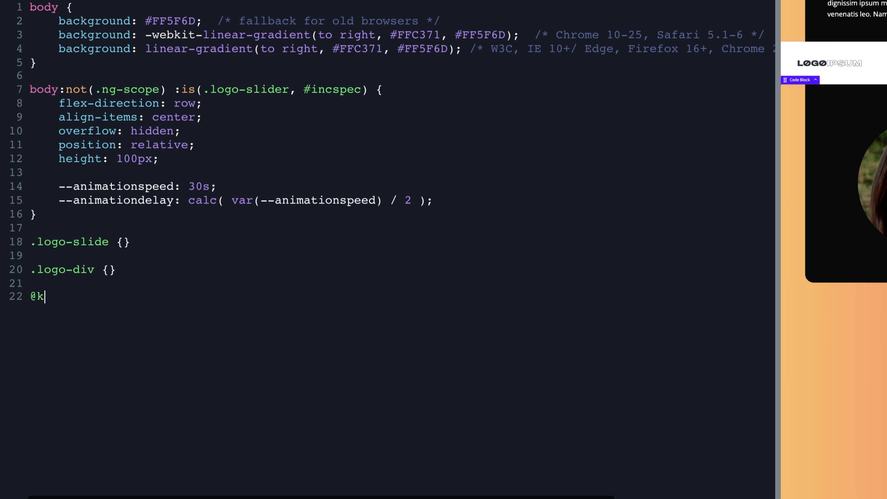
type("eyframes")
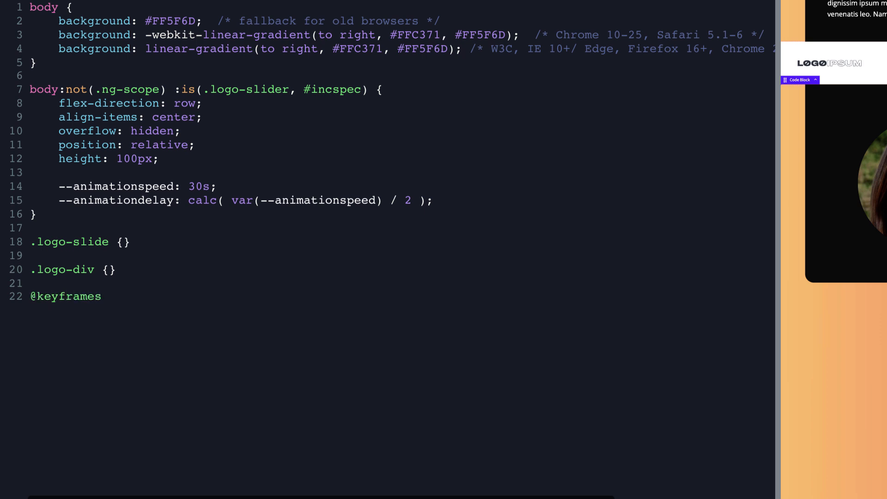
type("slide")
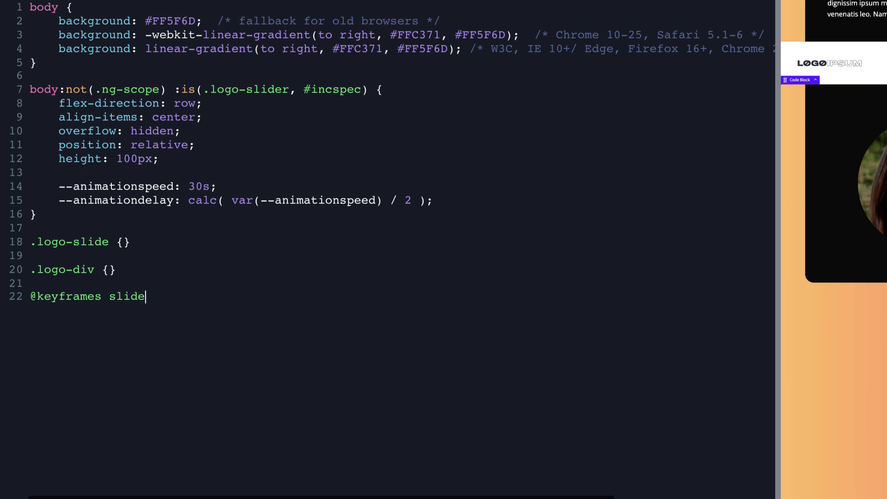
type("logo {}")
type("transf")
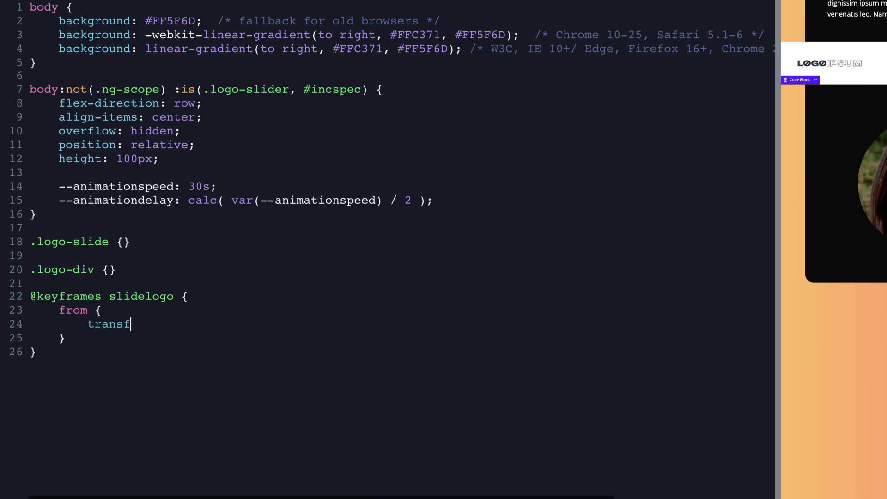
type("orm: translateX")
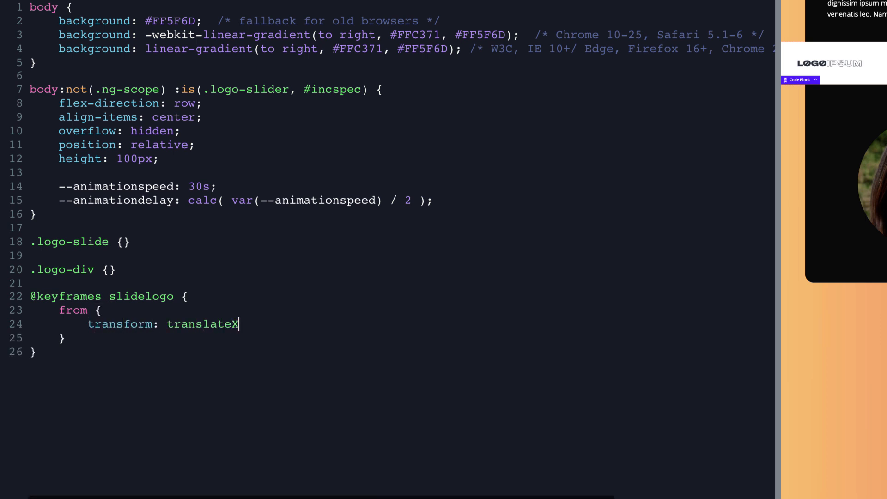
type("(100%);")
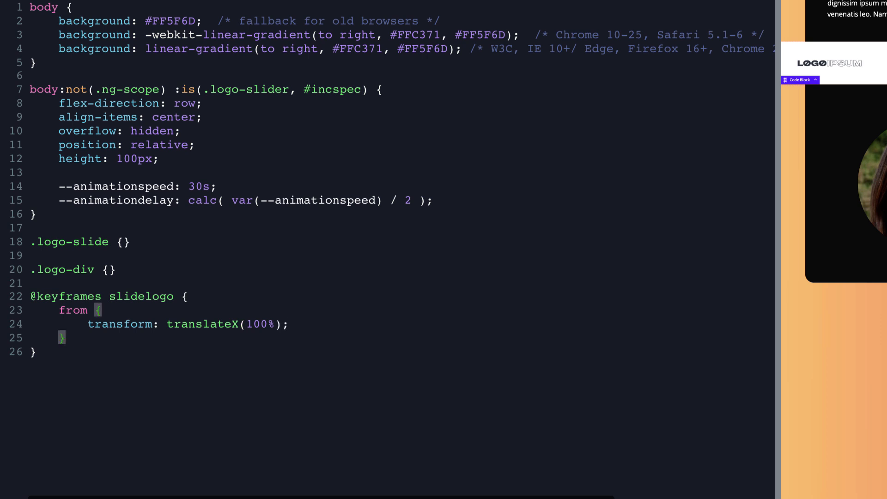
type("to {")
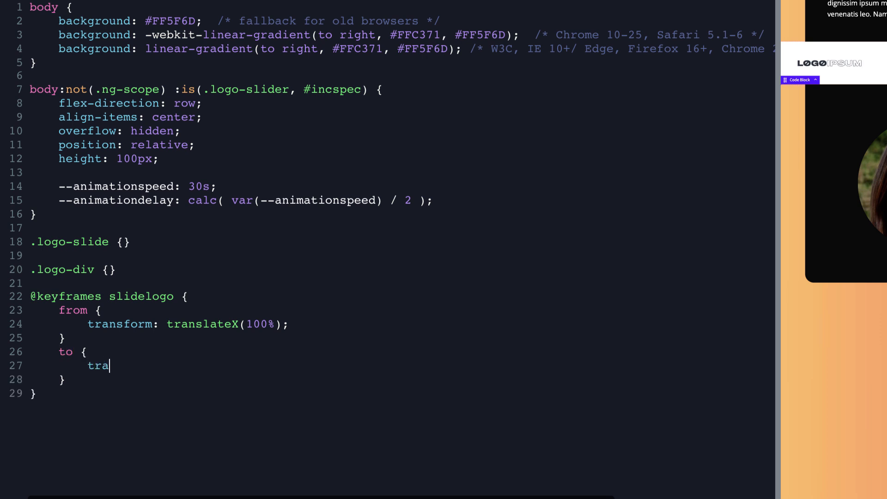
type("nsform: translateX(-100%);")
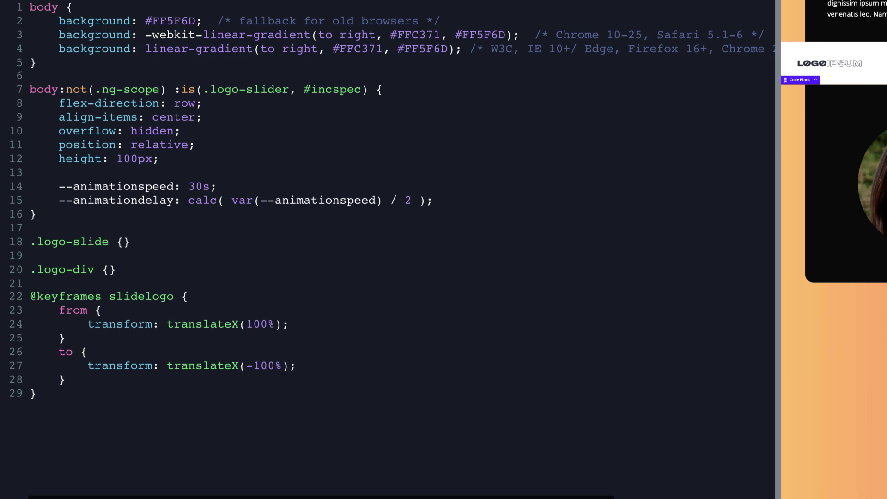
left_click(295, 366)
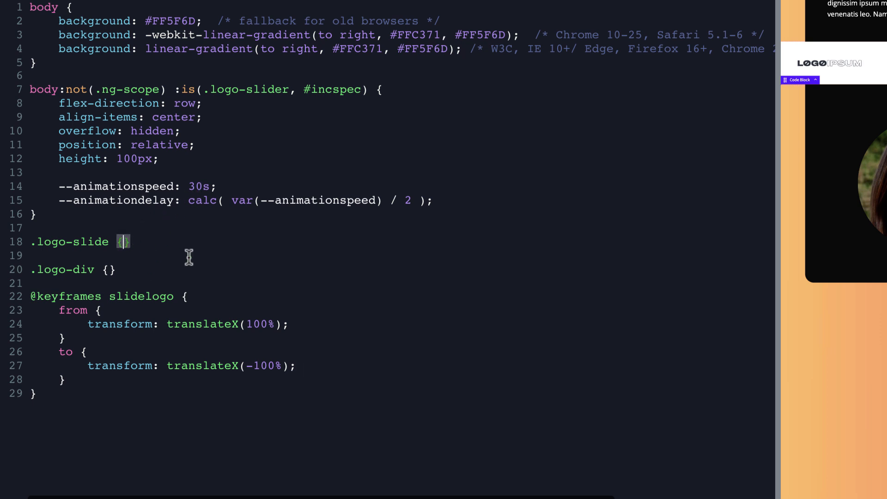
Step: Give .logo-slide flex-shrink 0, absolute position, animation slidelogo and duration var(--animationspeed)
type("flex-shr")
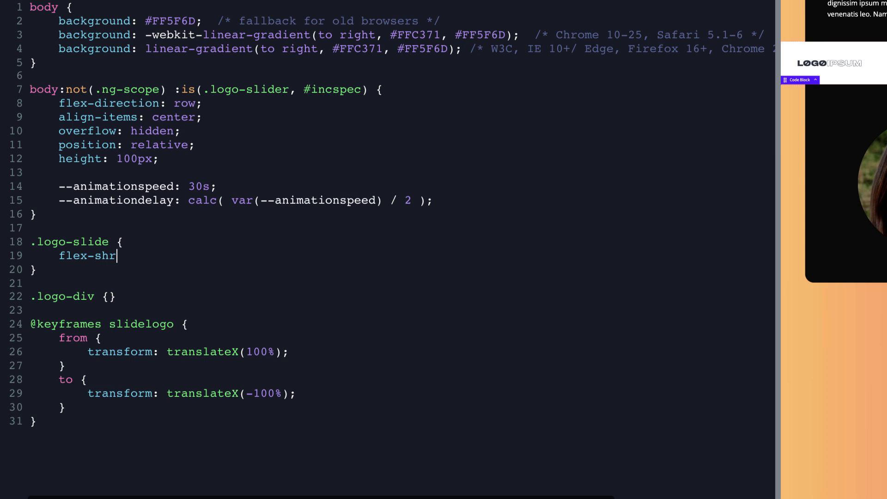
type("ink: 0;")
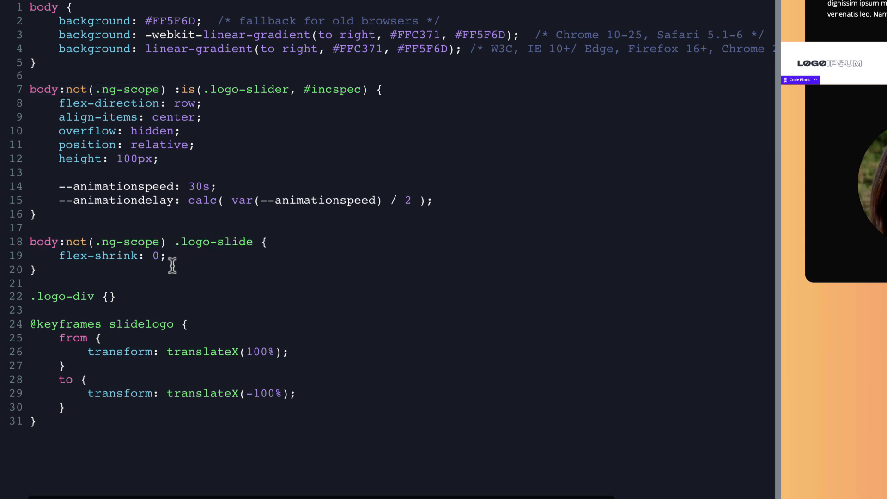
key("Enter")
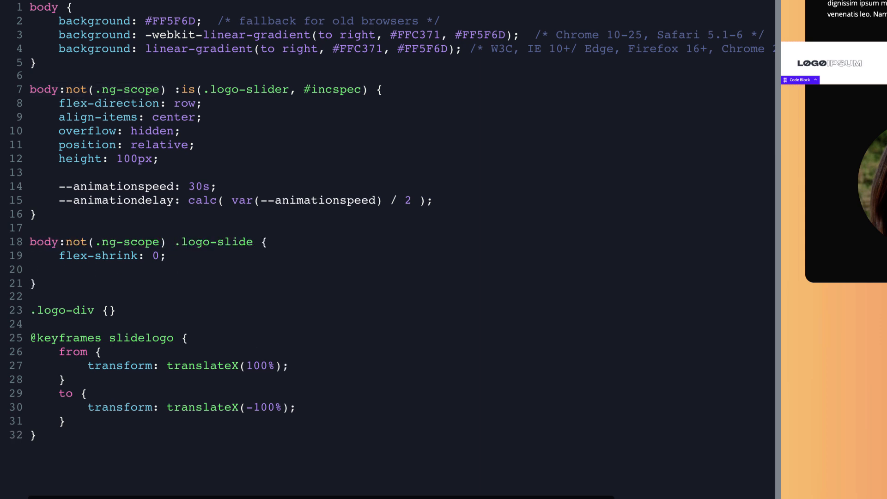
type("position:")
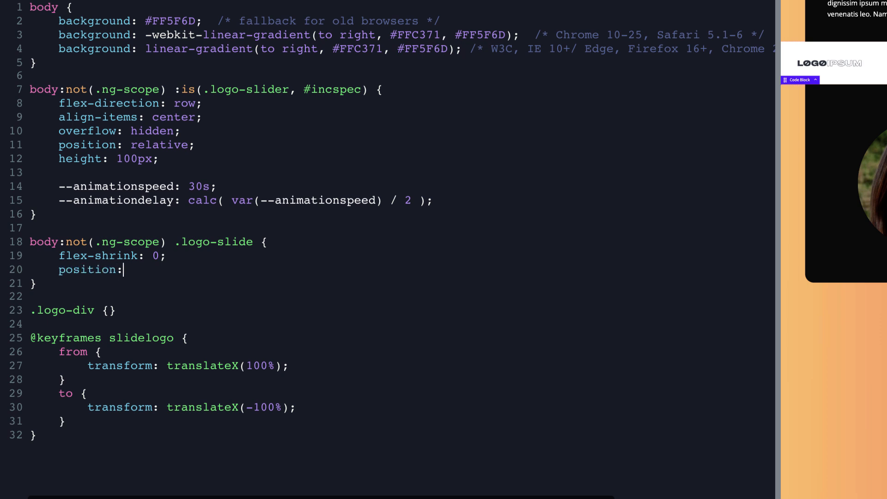
type("absolute;")
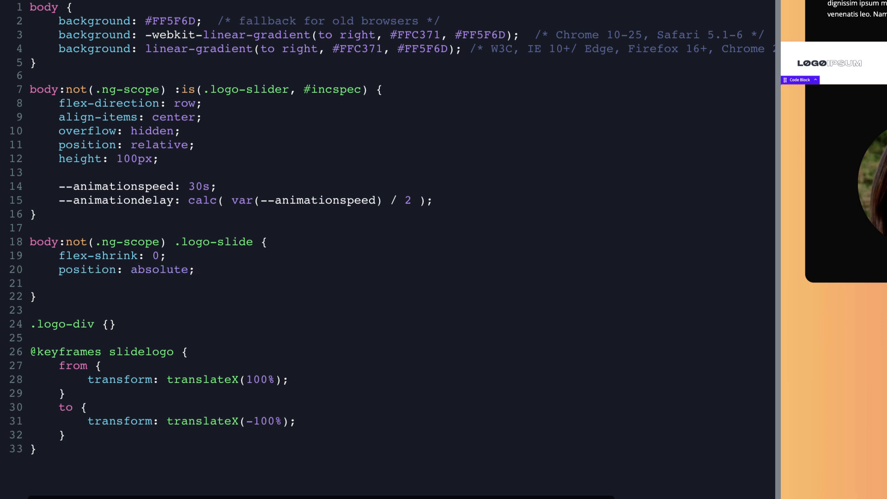
type("ani")
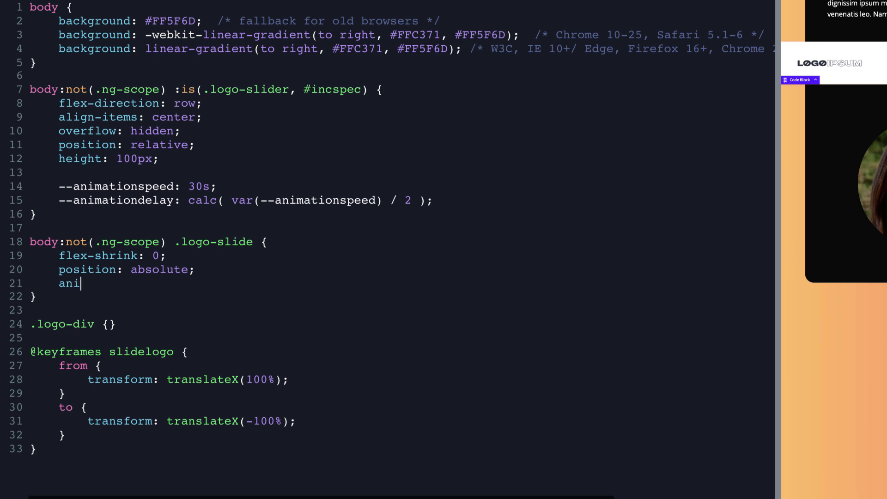
type("mation-a")
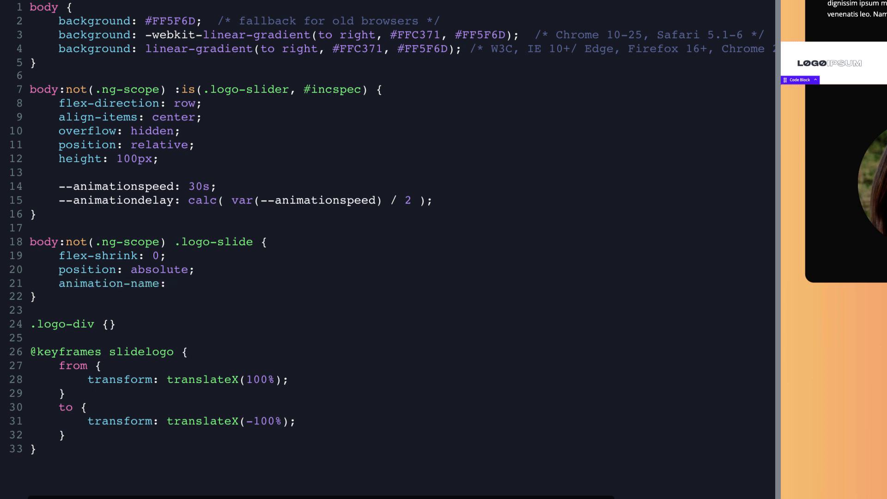
type("sli")
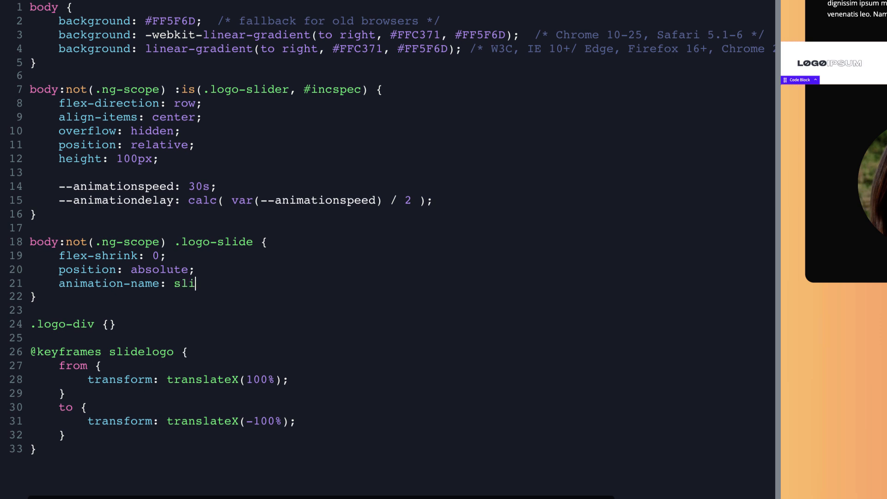
type("delogo;")
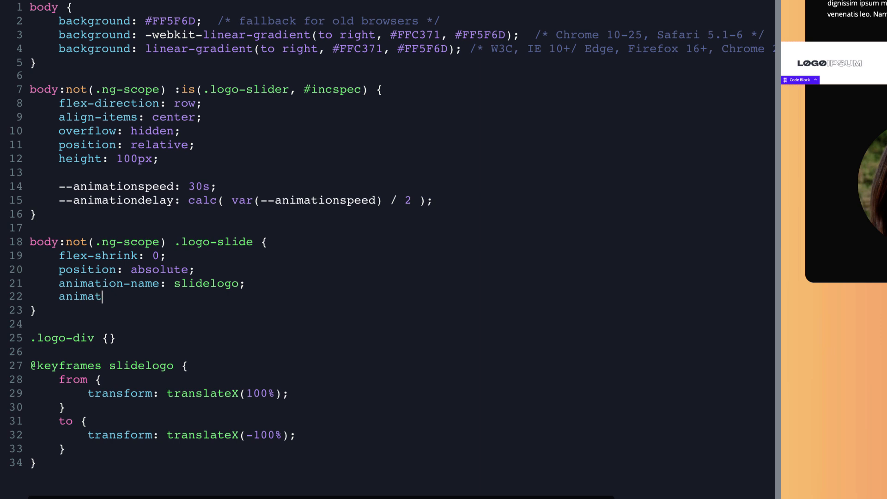
type("ion-duration:")
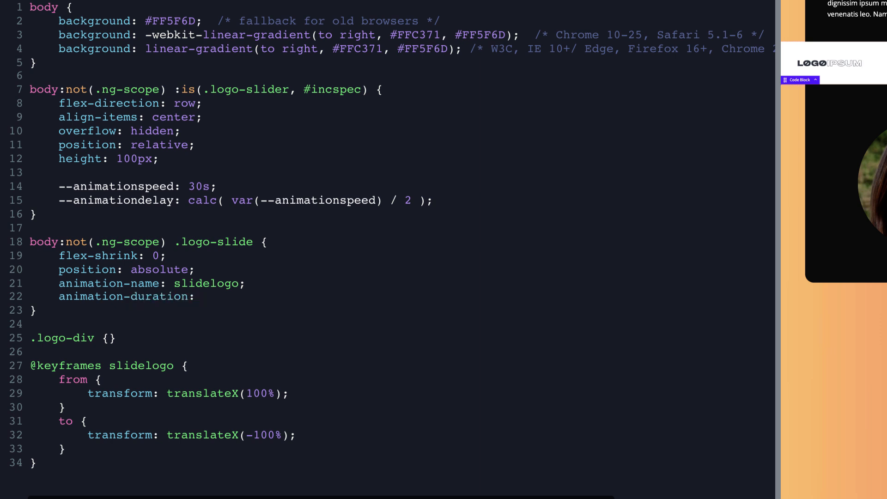
type("va")
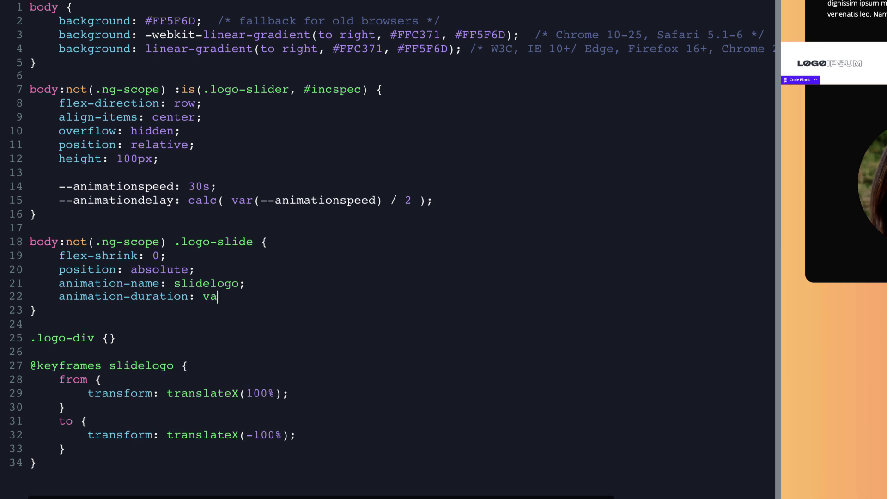
type("r()")
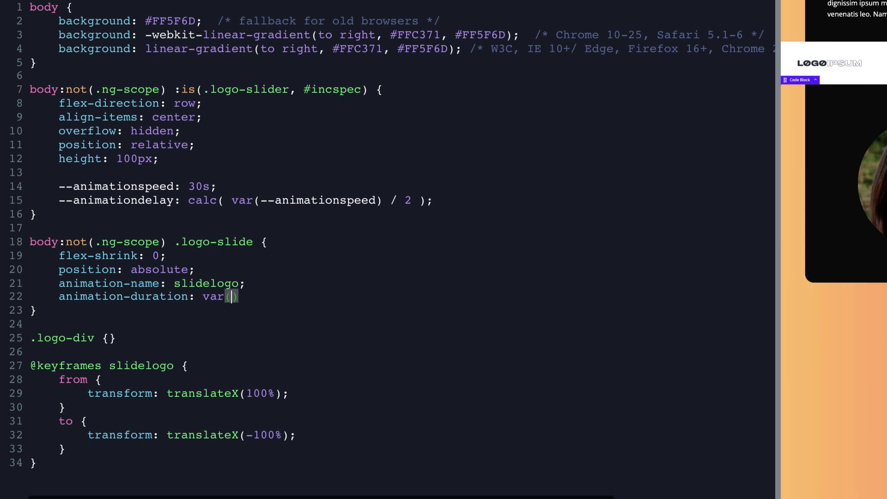
type("--animationspeed")
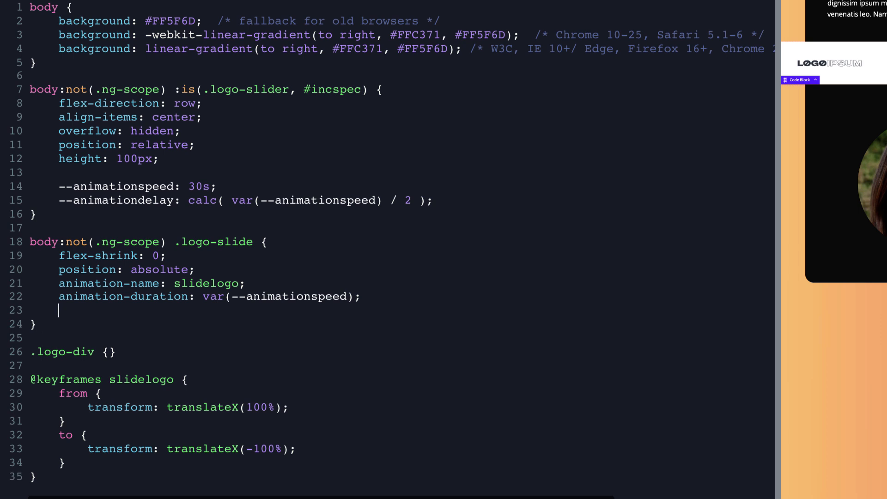
Step: Add animation-timing-function: linear and animation-iteration-count: infinite to .logo-slide
type("animation-")
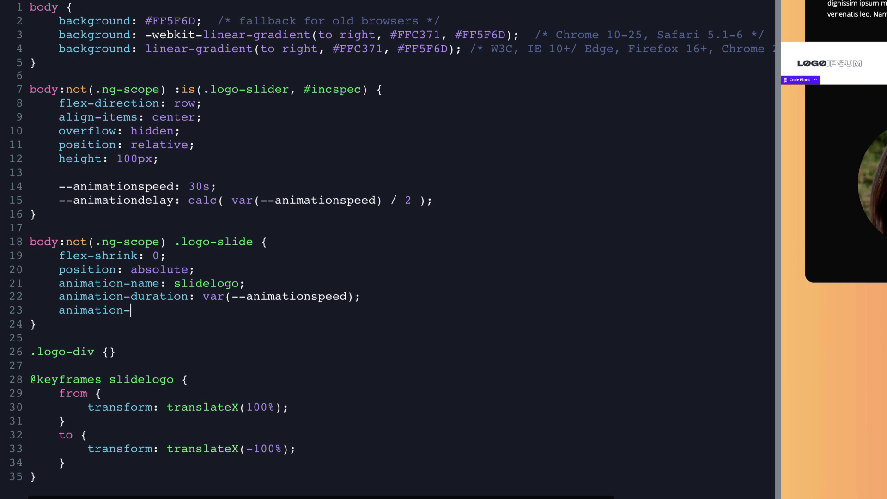
type("timing-function:")
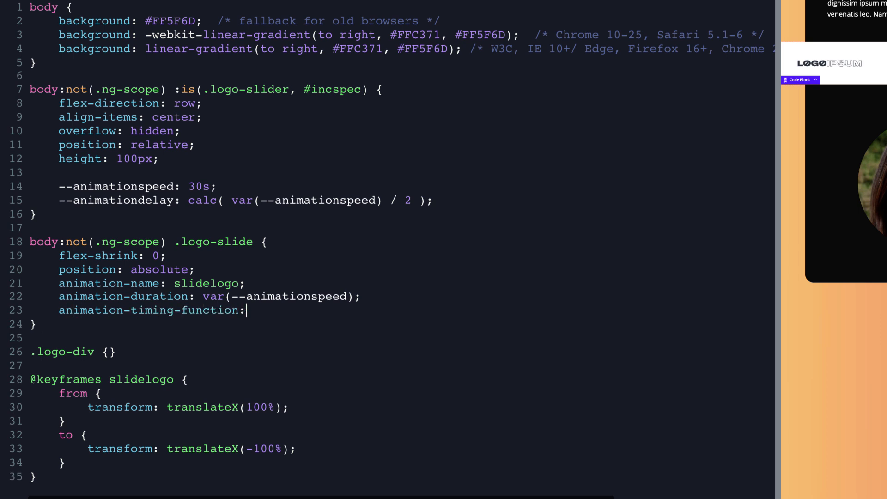
type("linear;")
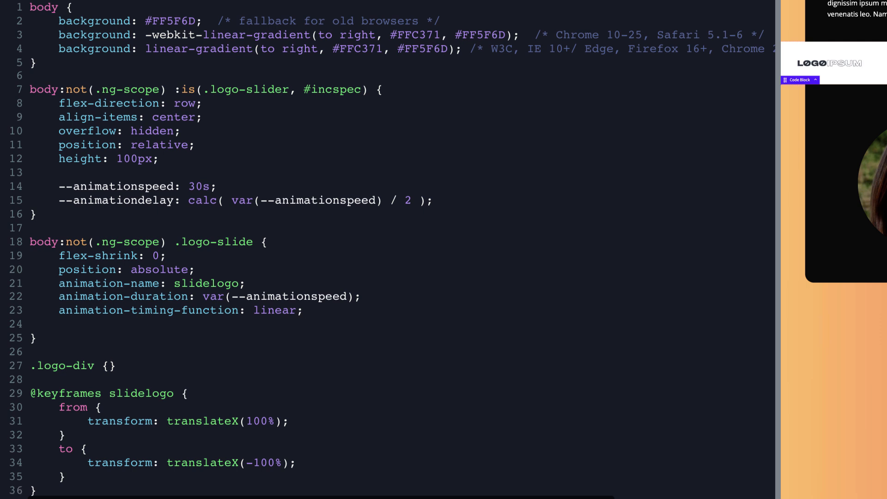
type("animation-iteration")
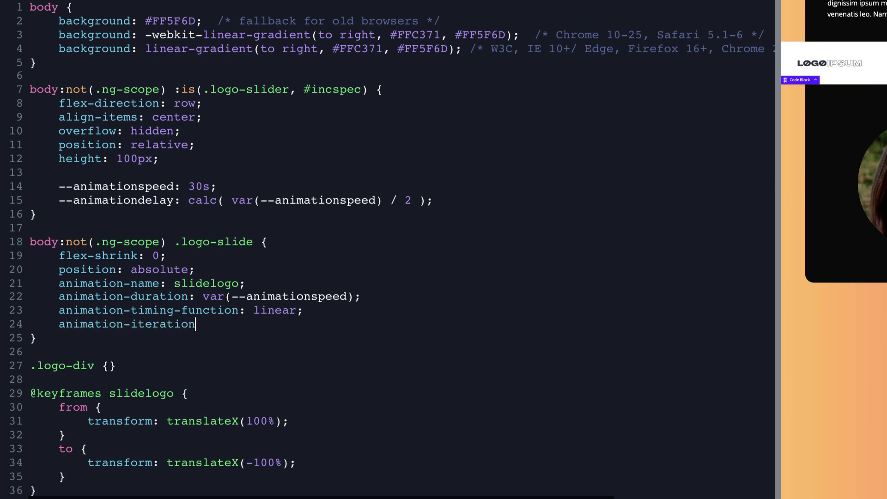
type("-count:")
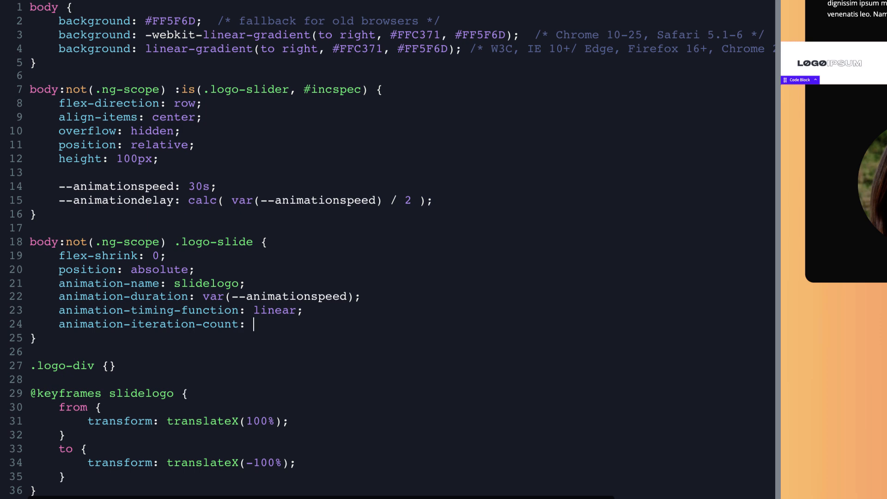
type("infinite;")
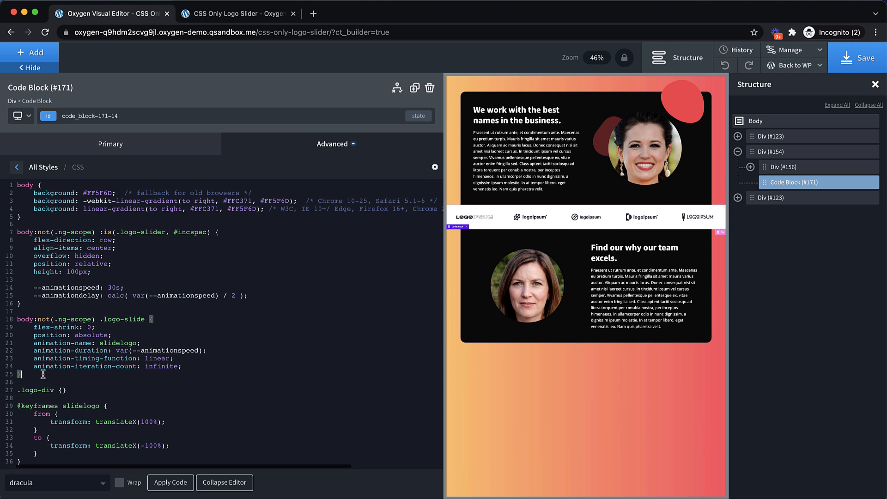
Step: Write body:not(.ng-scope) .logo-slide.delay with translateX(100%), slidelogo and var(--animationdelay) delay
type("b")
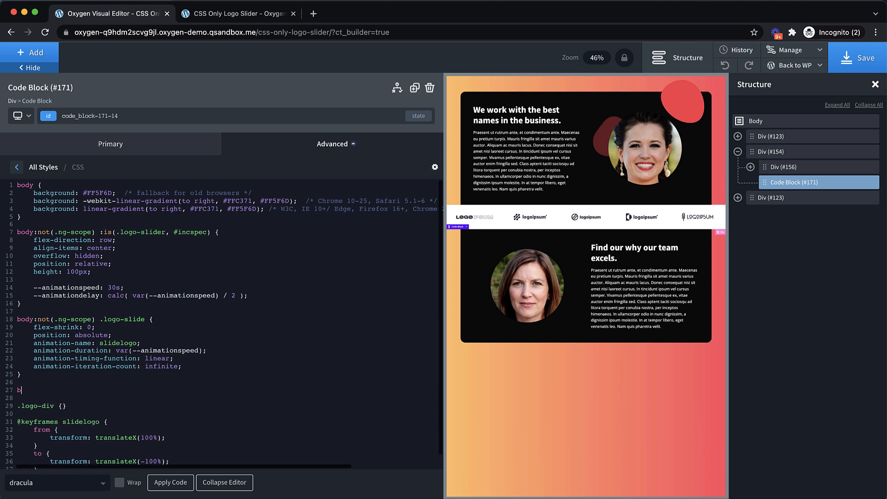
type("ody:not(.ng-scope) .lo")
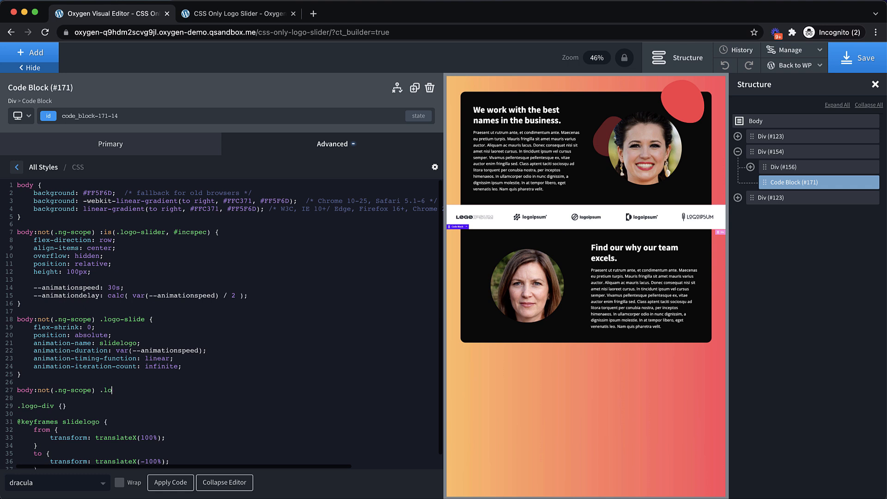
type("go-slide")
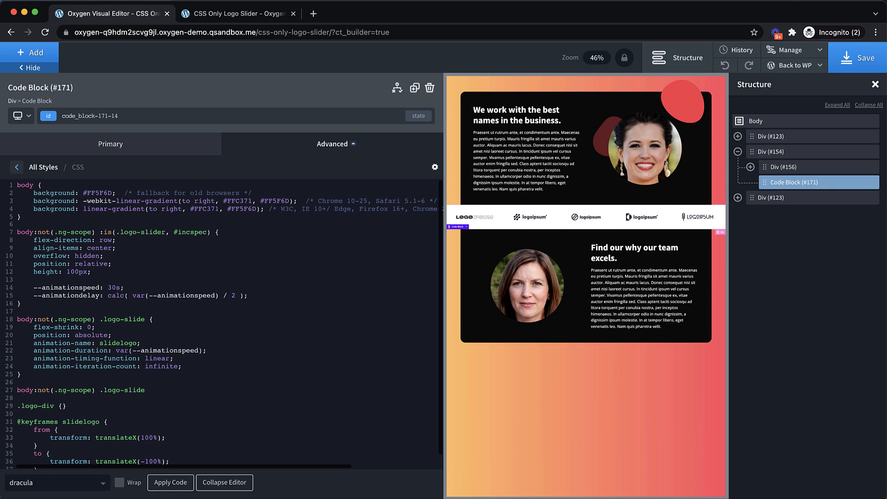
type(".delay {")
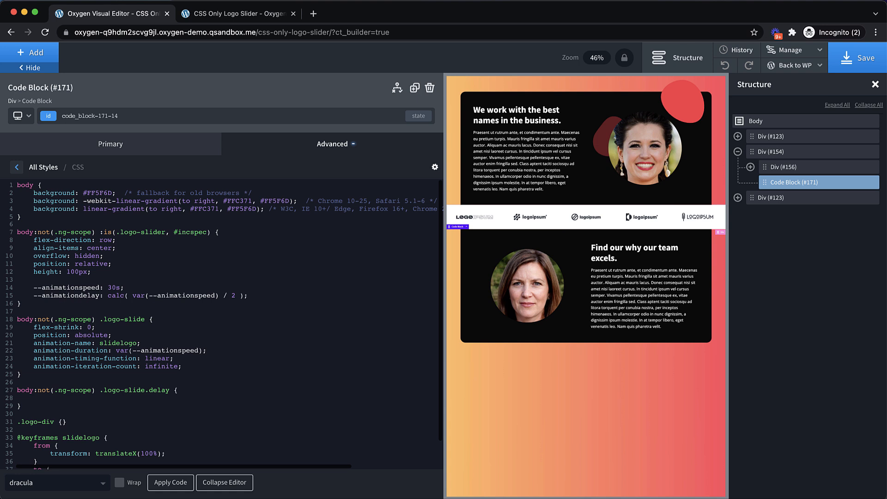
type("transfrom")
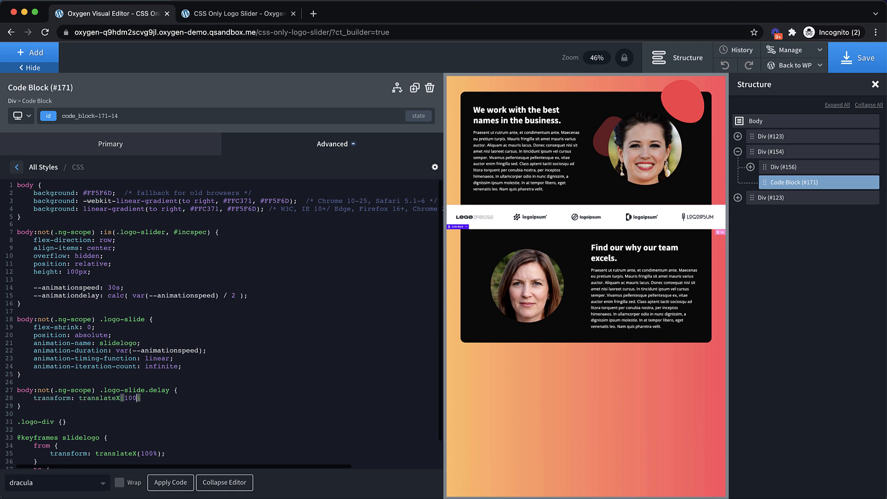
type("%);")
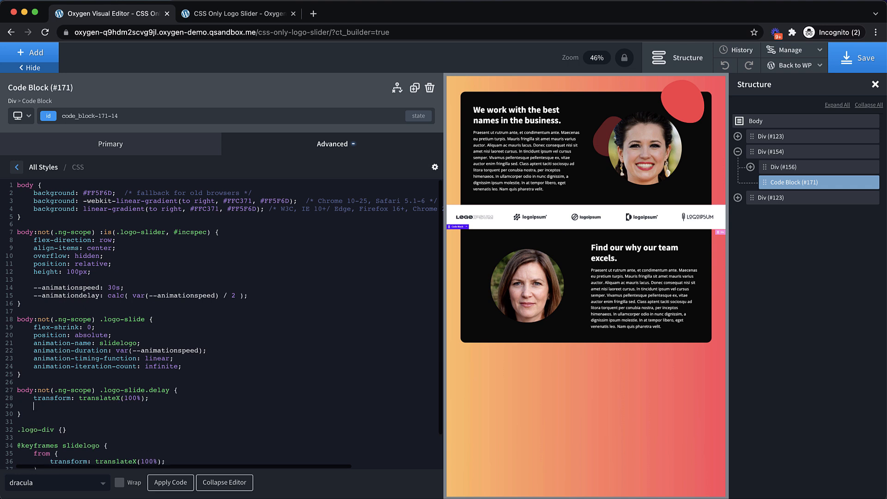
type("animation-name:")
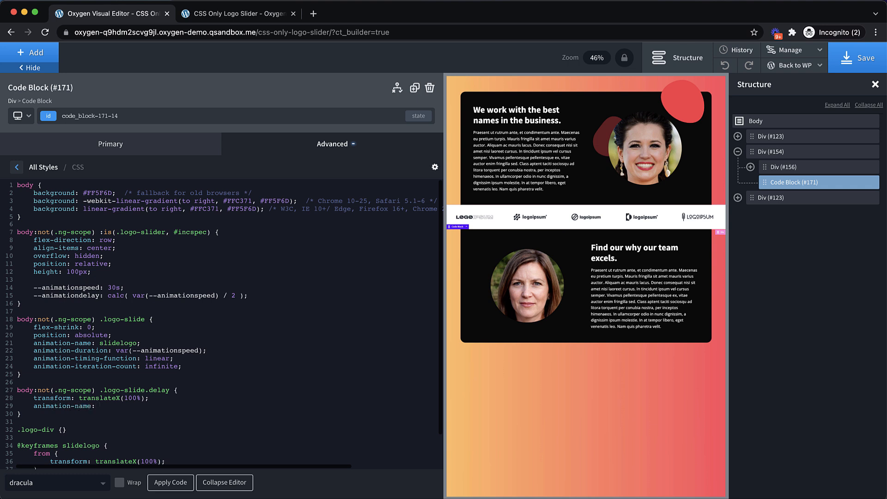
type("slidelogo;")
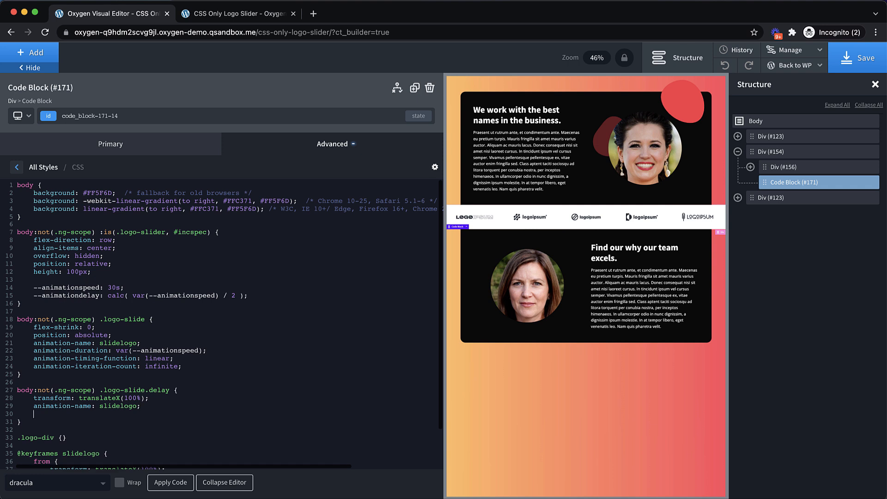
type("animation-delay:")
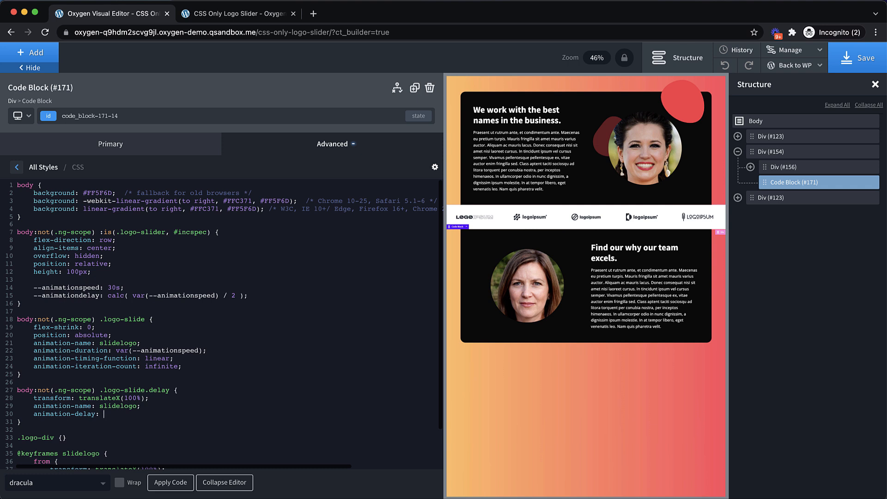
type("var(--)")
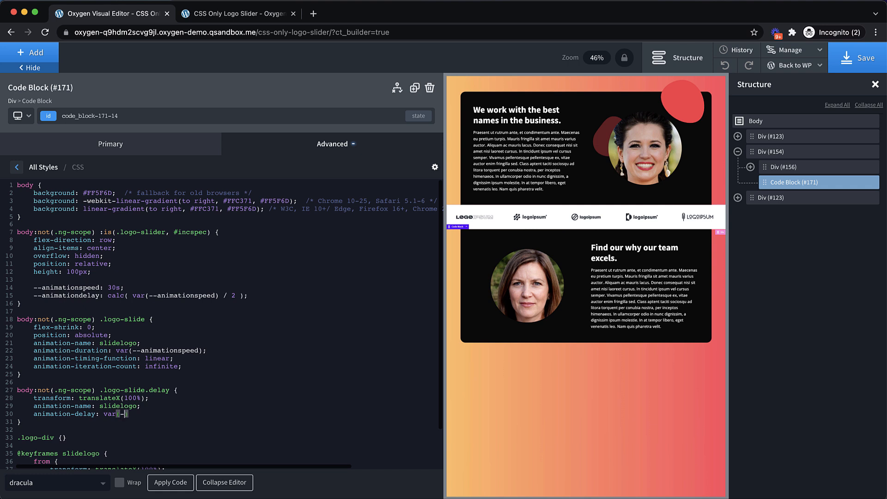
type("--animationdelay")
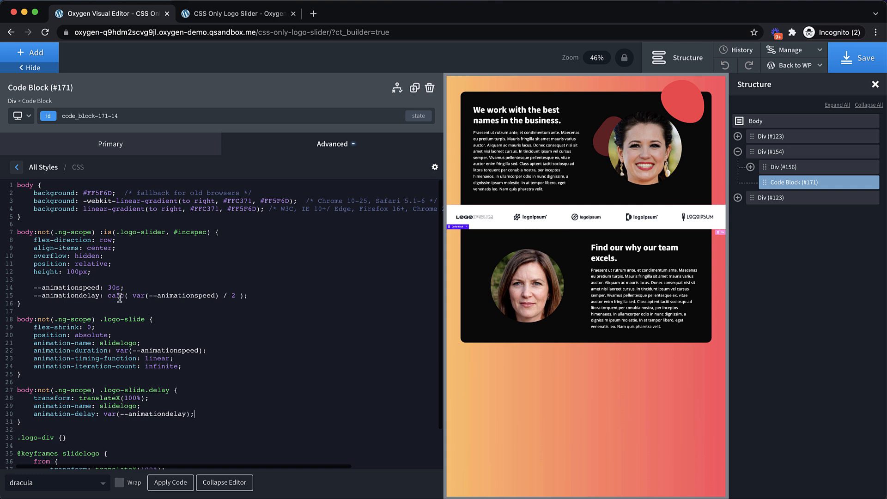
mouse_move(188, 351)
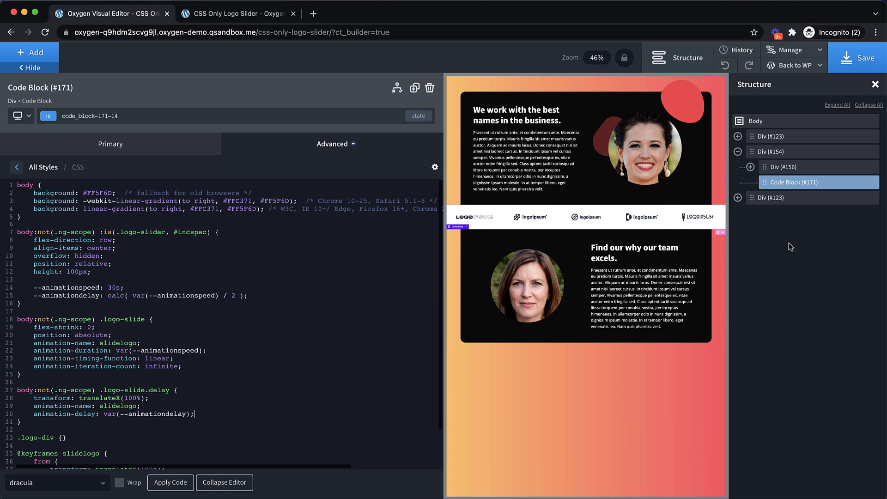
Step: Duplicate the logo-slide Div and add the 'delay' class to the copy
left_click(772, 166)
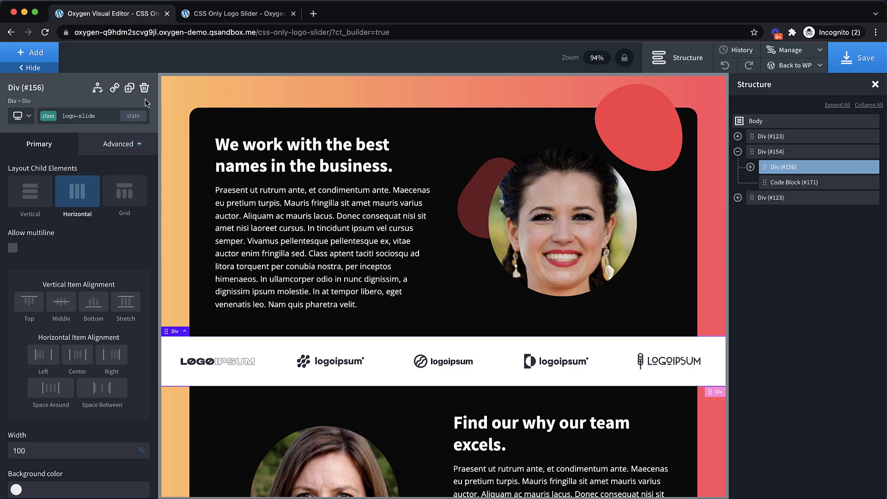
left_click(128, 88)
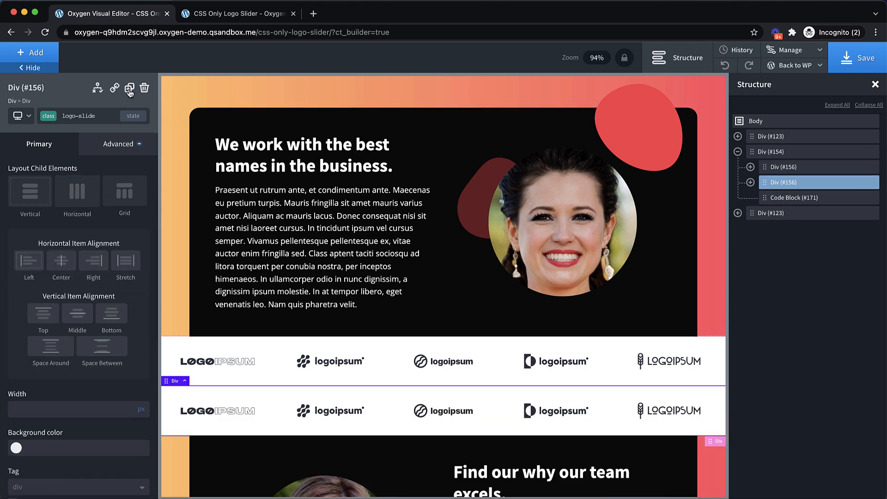
left_click(130, 89)
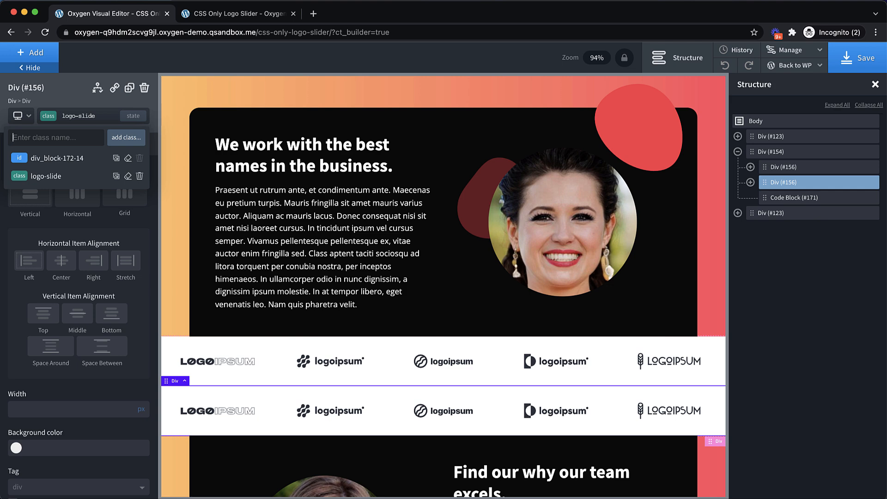
type("delay")
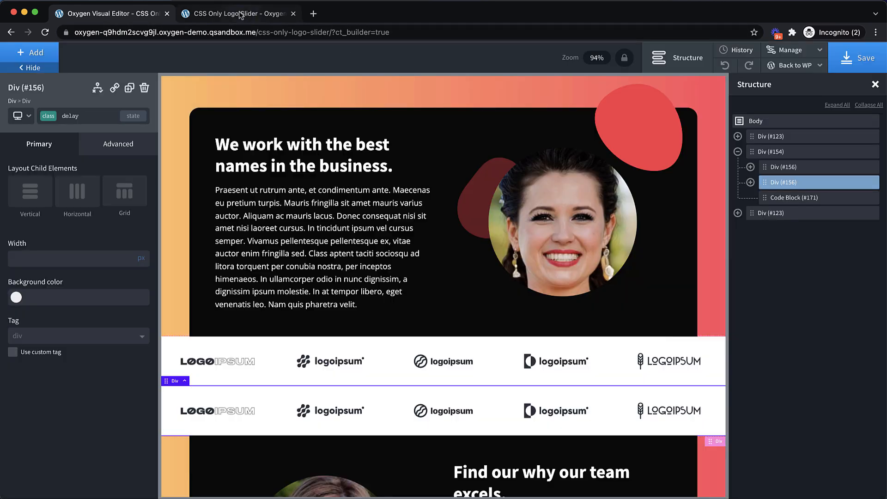
Step: Reload the front-end page in Chrome to see the logo strip sliding
left_click(45, 33)
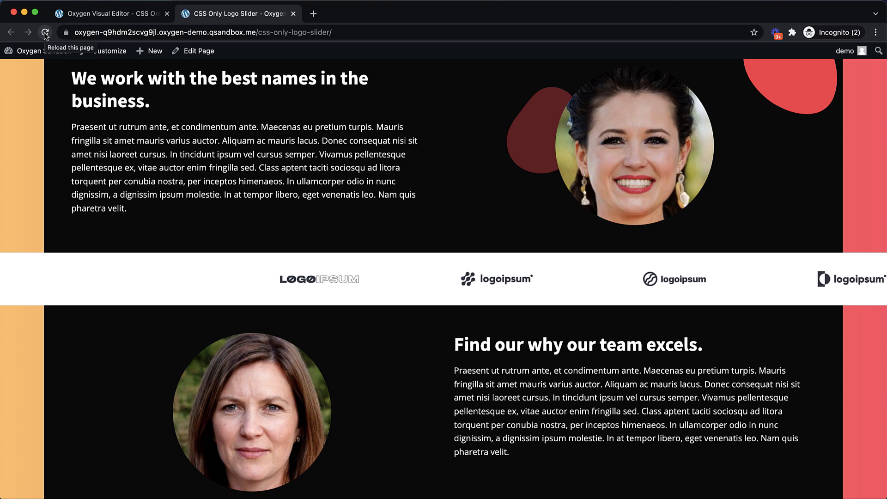
left_click(45, 32)
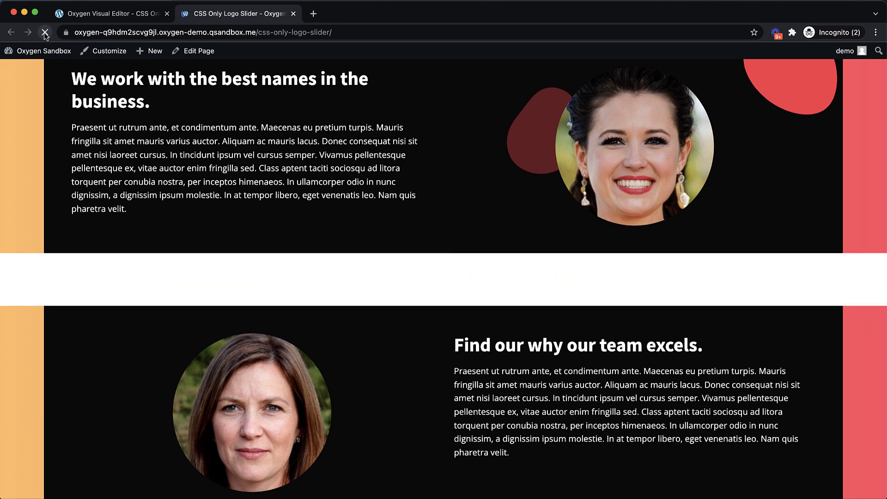
left_click(45, 32)
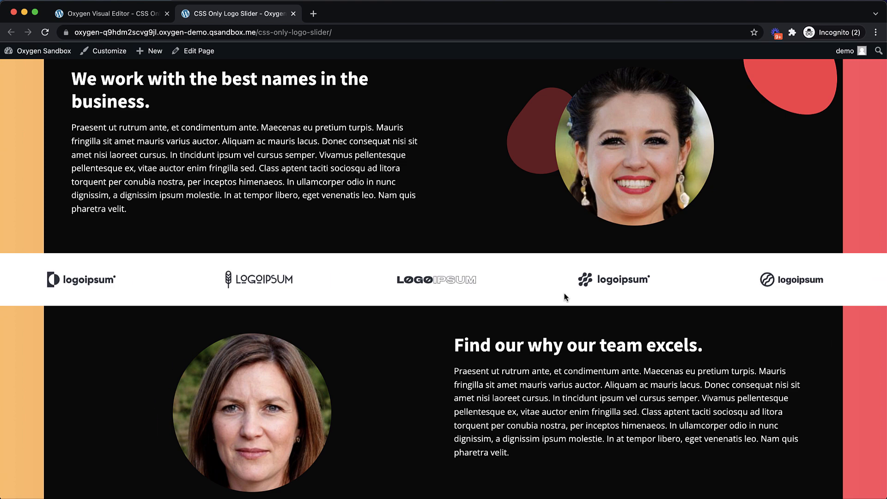
Step: Set the delay Div's background to #ffbcbc in the builder and save the page
left_click(112, 13)
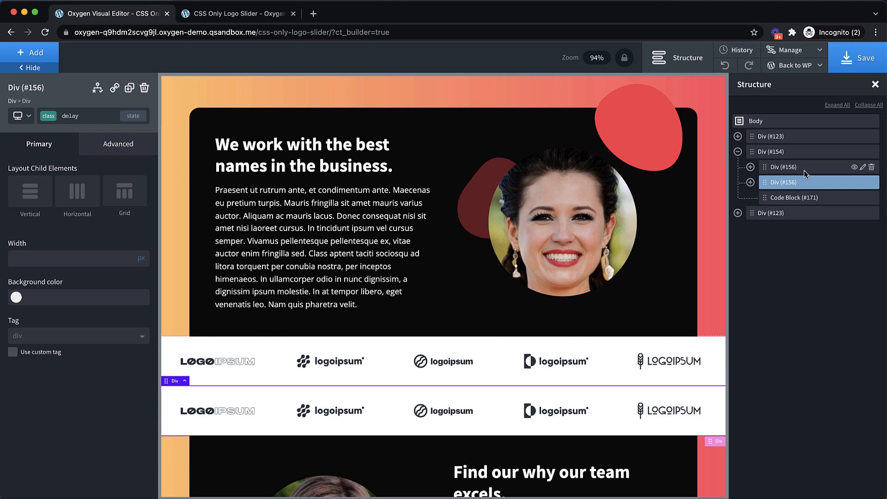
left_click(85, 116)
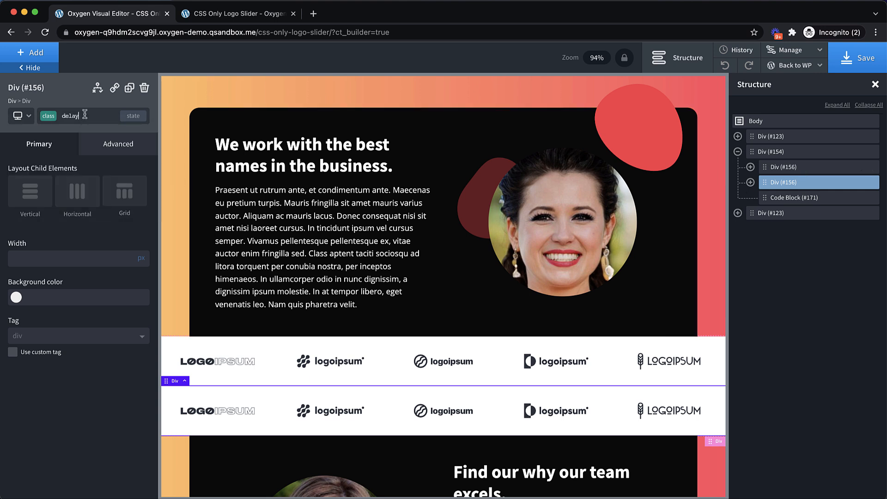
left_click(16, 297)
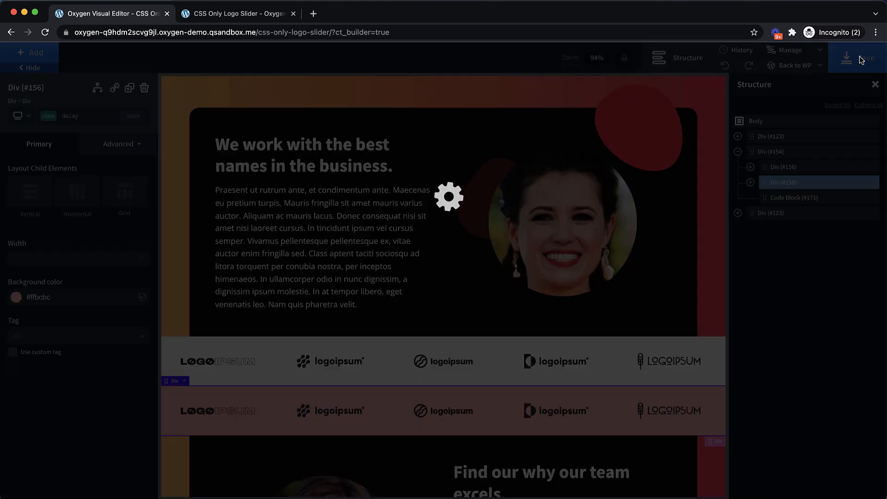
left_click(236, 13)
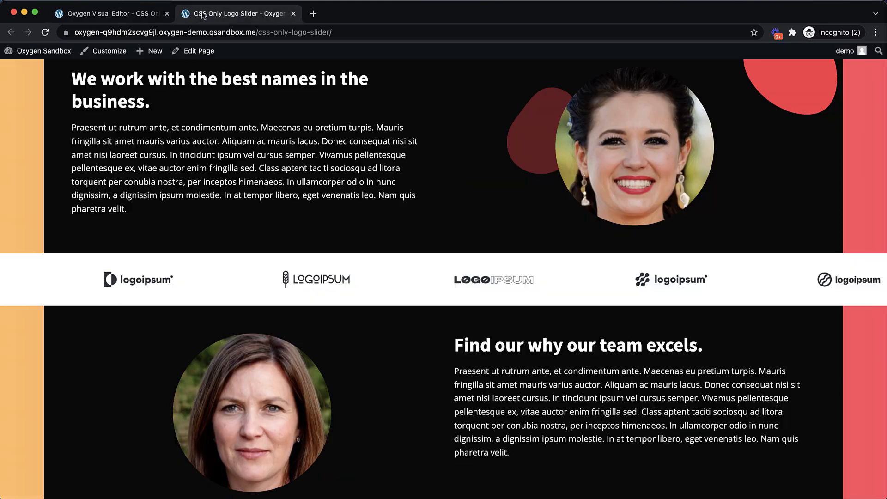